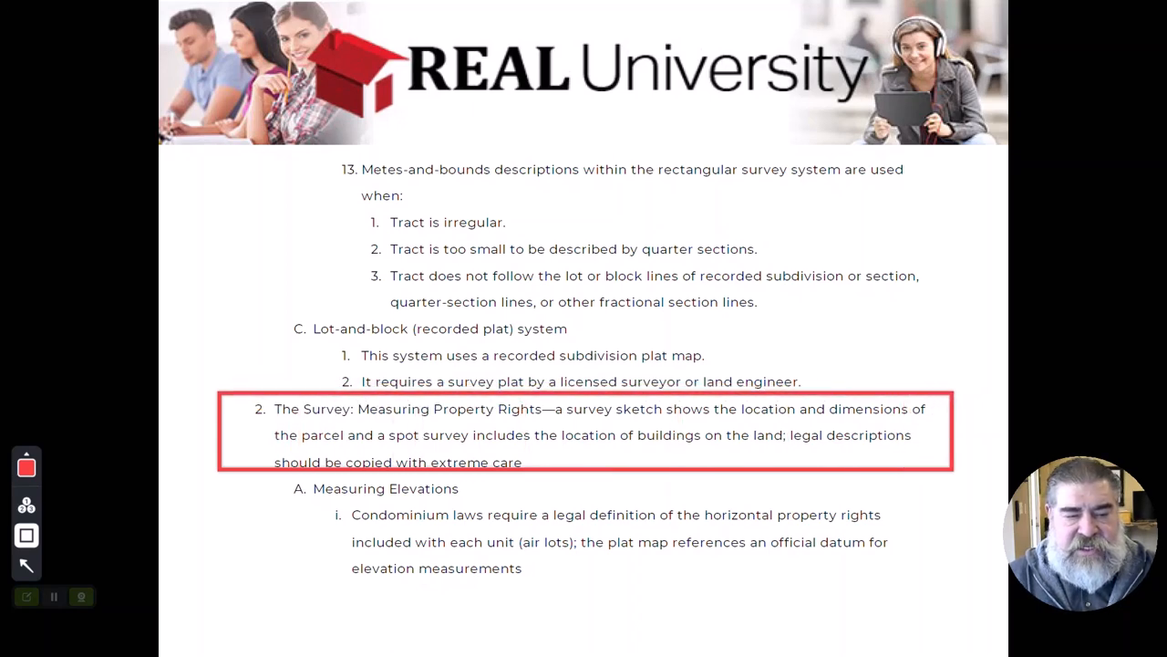
Step: Switch from the Acrobat course outline to the Microsoft Whiteboard window
key("alt+tab")
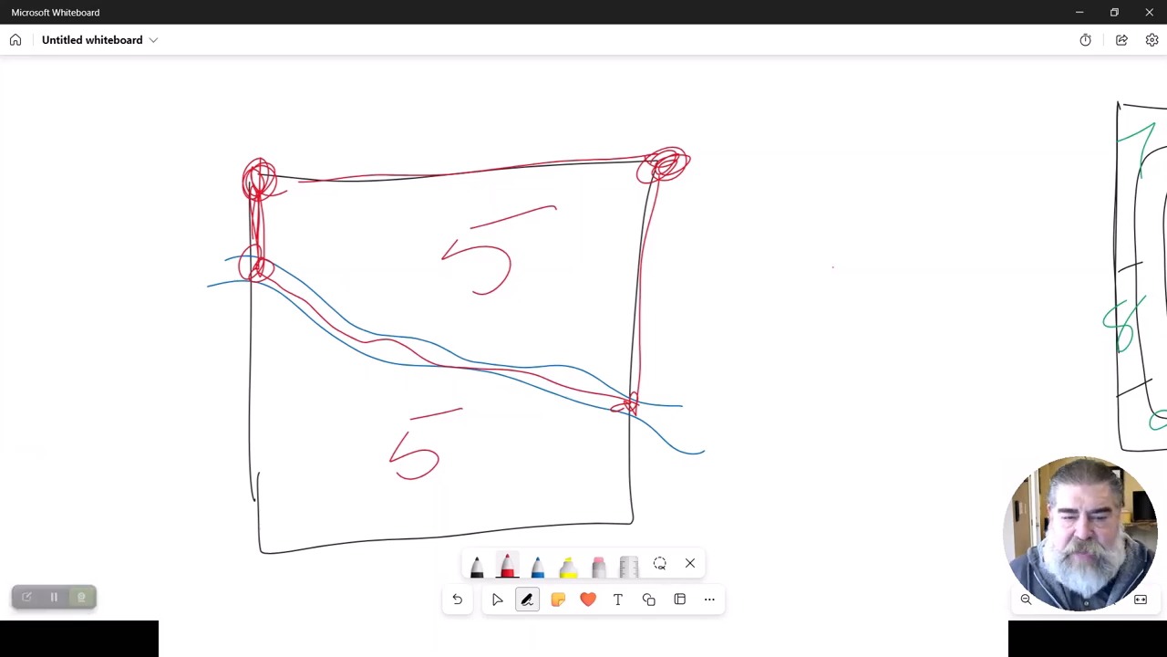
left_click_drag(701, 267, 903, 314)
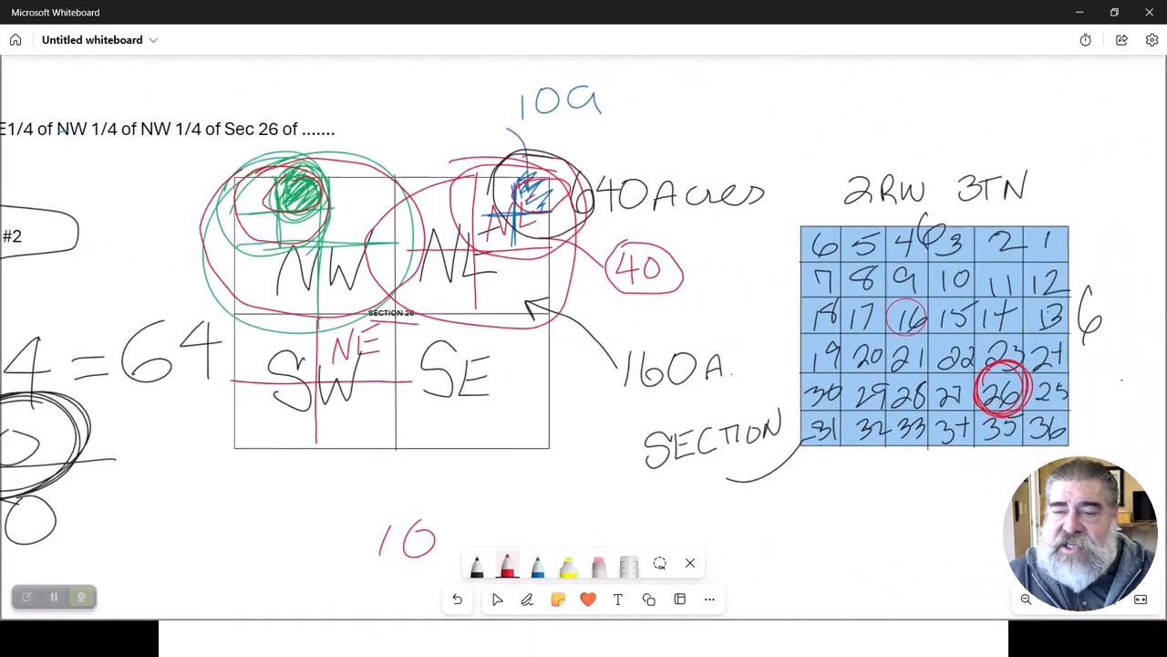
scroll("right", 3)
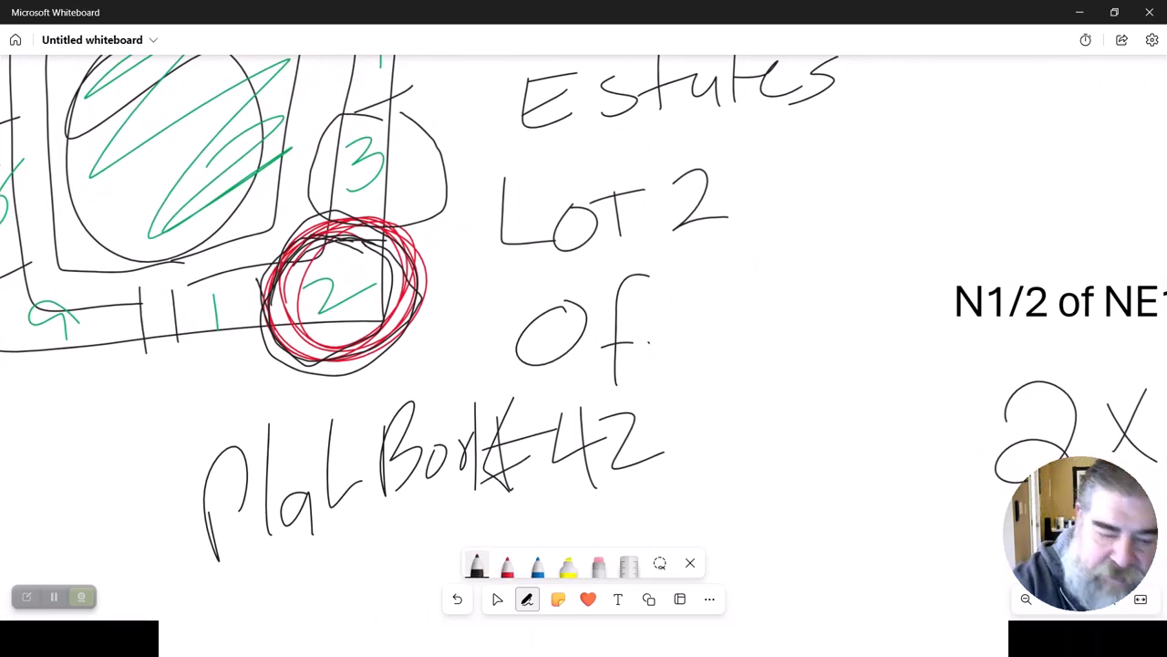
Step: Draw a tall rectangular building with depth lines beside the Lot 2 notes
left_click_drag(821, 239, 730, 470)
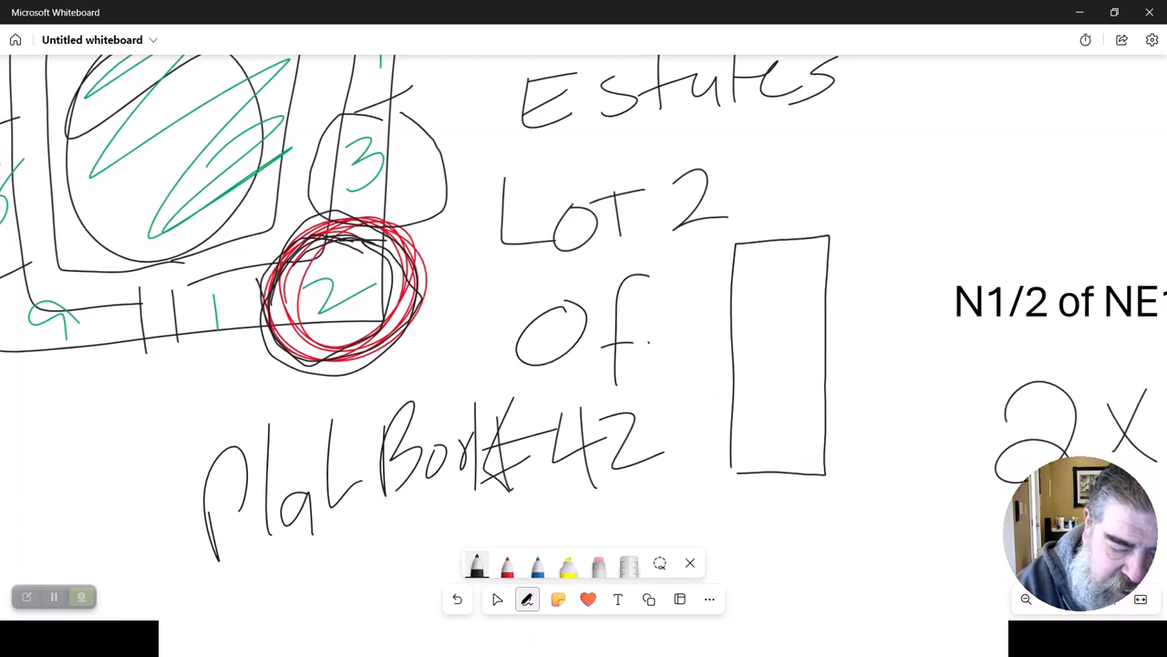
left_click_drag(748, 239, 866, 223)
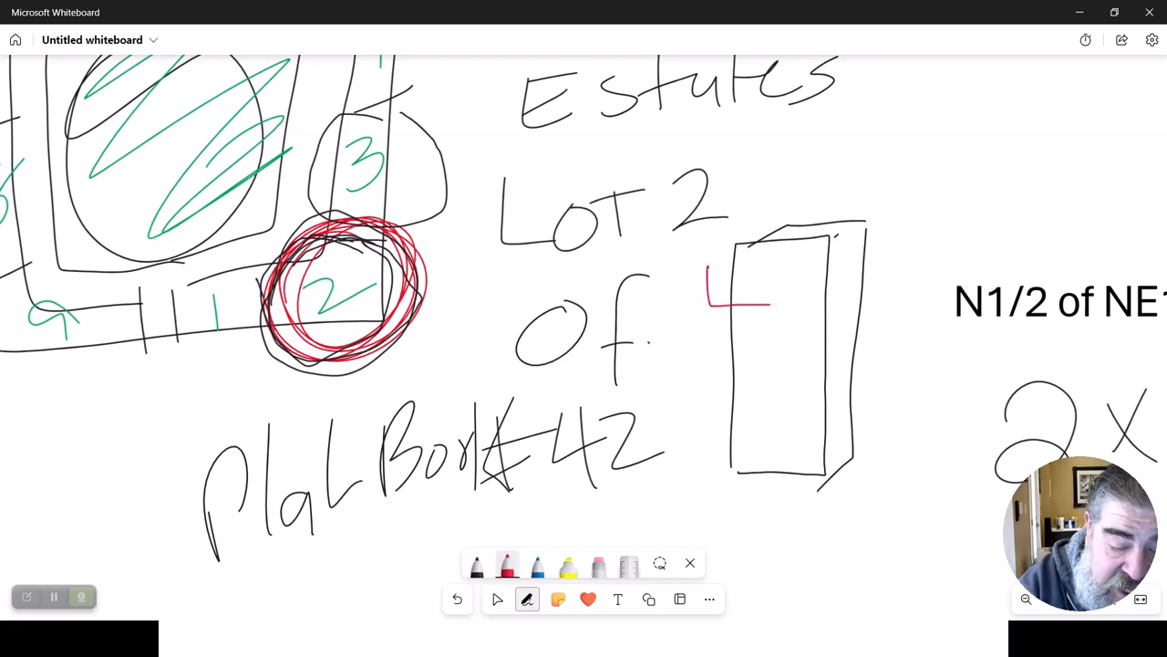
Step: Draw three red horizontal floor bands across the tall building
left_click_drag(712, 290, 893, 285)
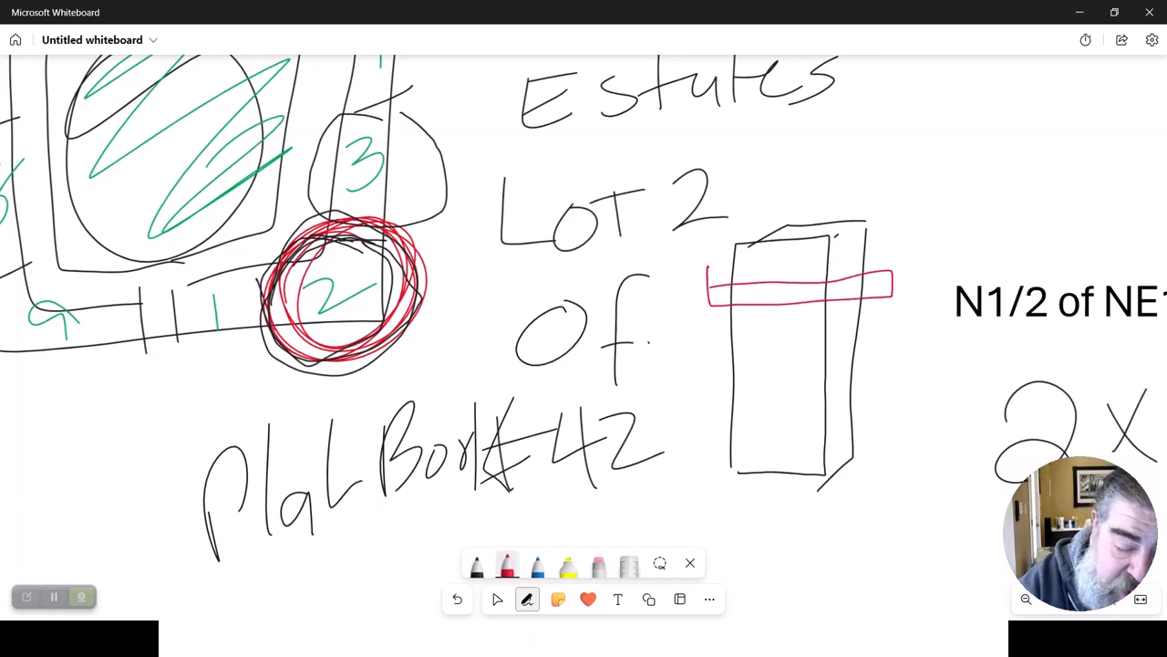
left_click_drag(720, 346, 890, 343)
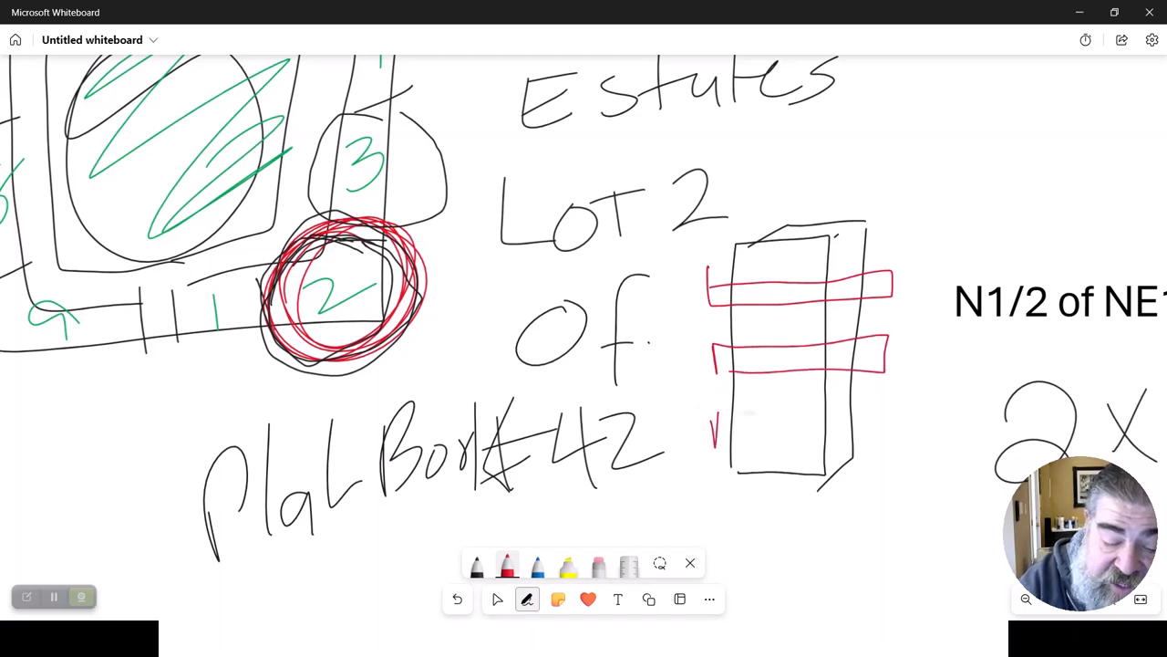
left_click_drag(707, 434, 879, 430)
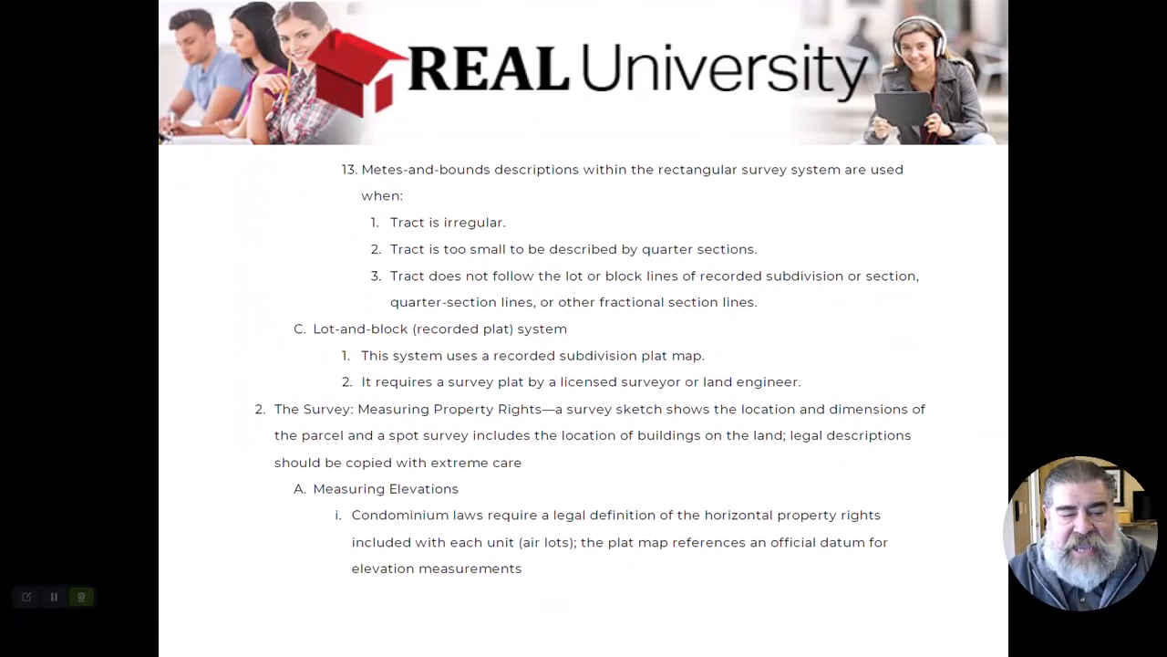
Step: Scroll the outline down to the Datum and Land Units and Measurements sections
scroll("down", 3)
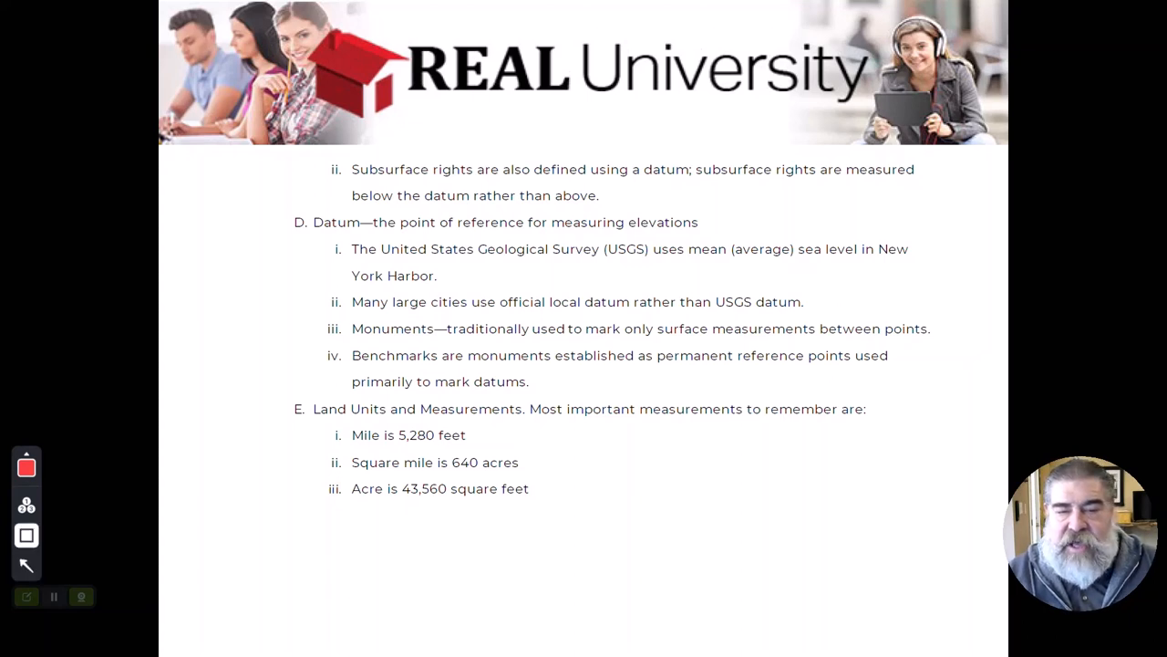
left_click_drag(686, 235, 927, 283)
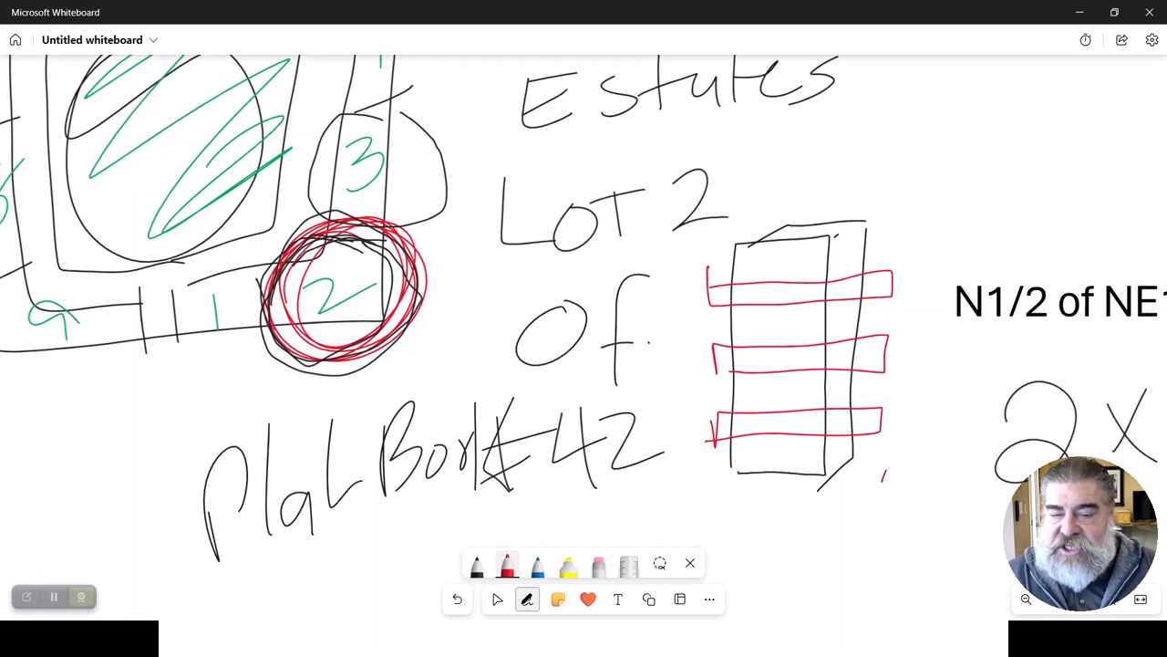
Step: Draw a red leader from the bottom band and mark the 20'-30' elevation range
left_click_drag(882, 428, 883, 483)
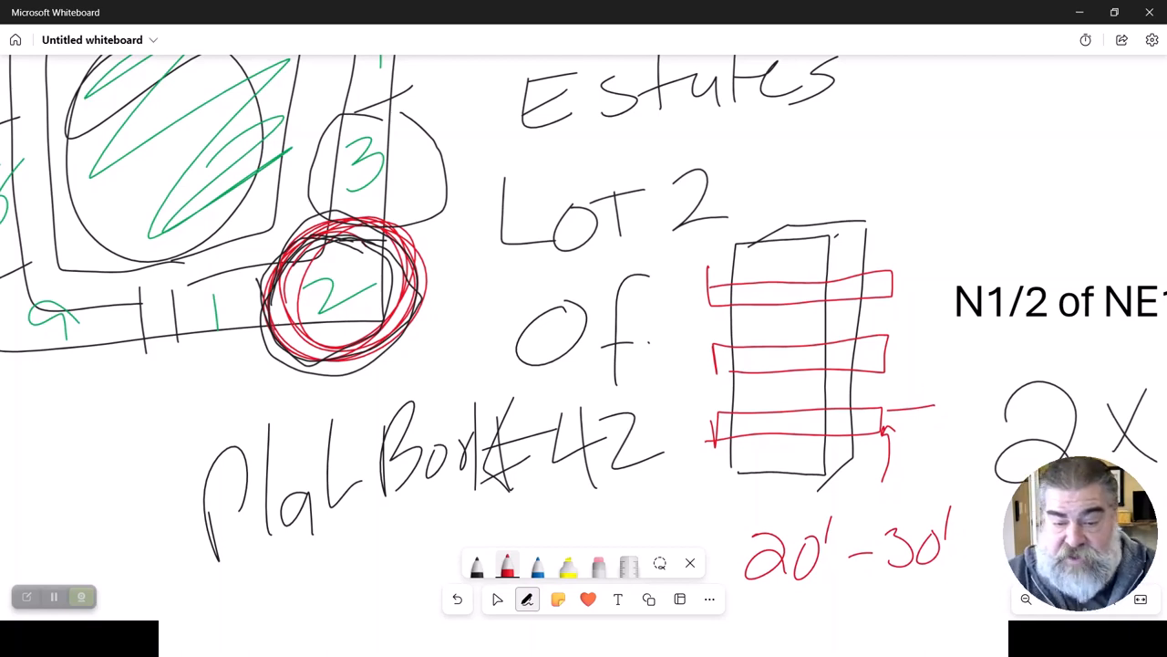
left_click_drag(912, 146, 903, 364)
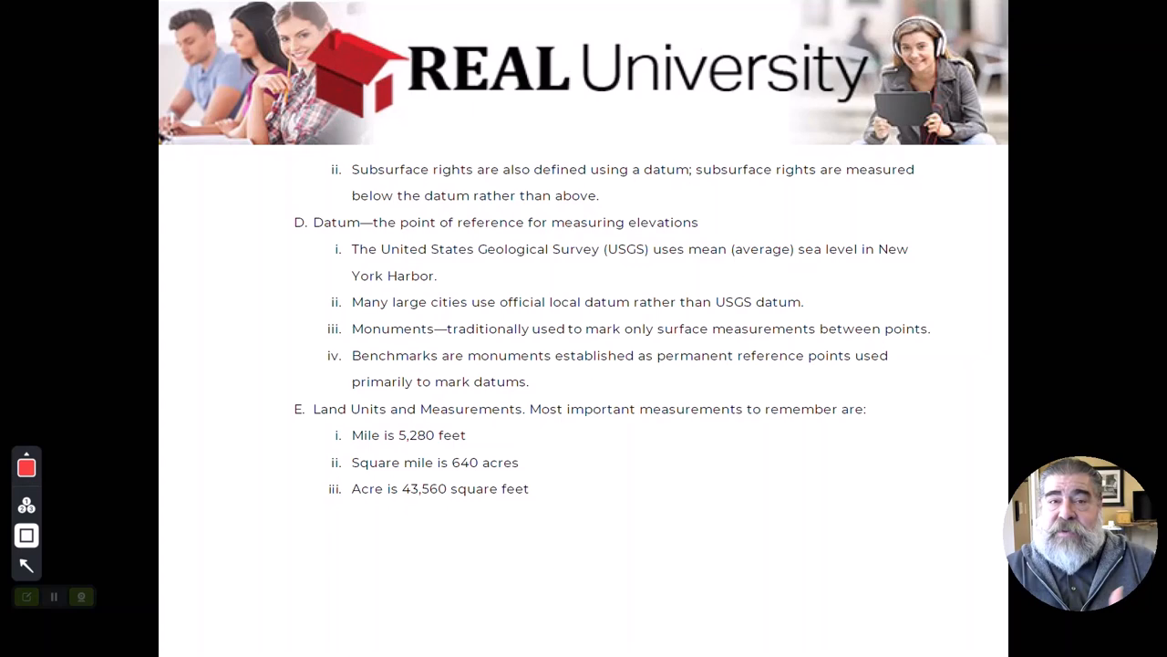
Step: Switch from the outline back to the Microsoft Whiteboard sketch
key("alt+tab")
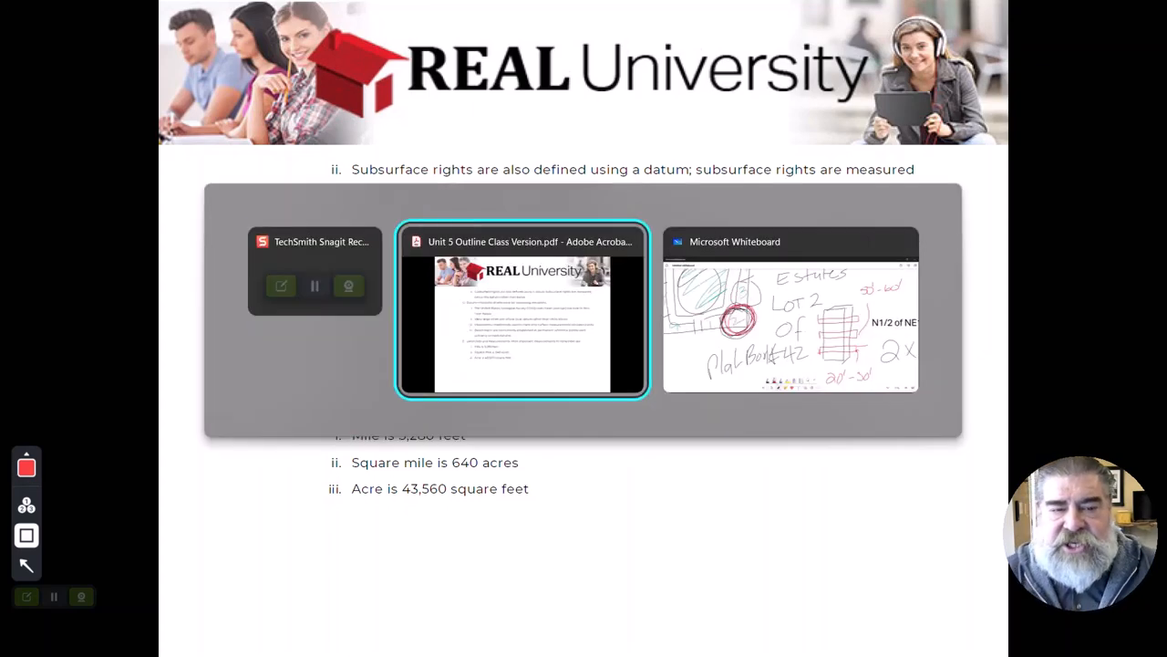
left_click(790, 311)
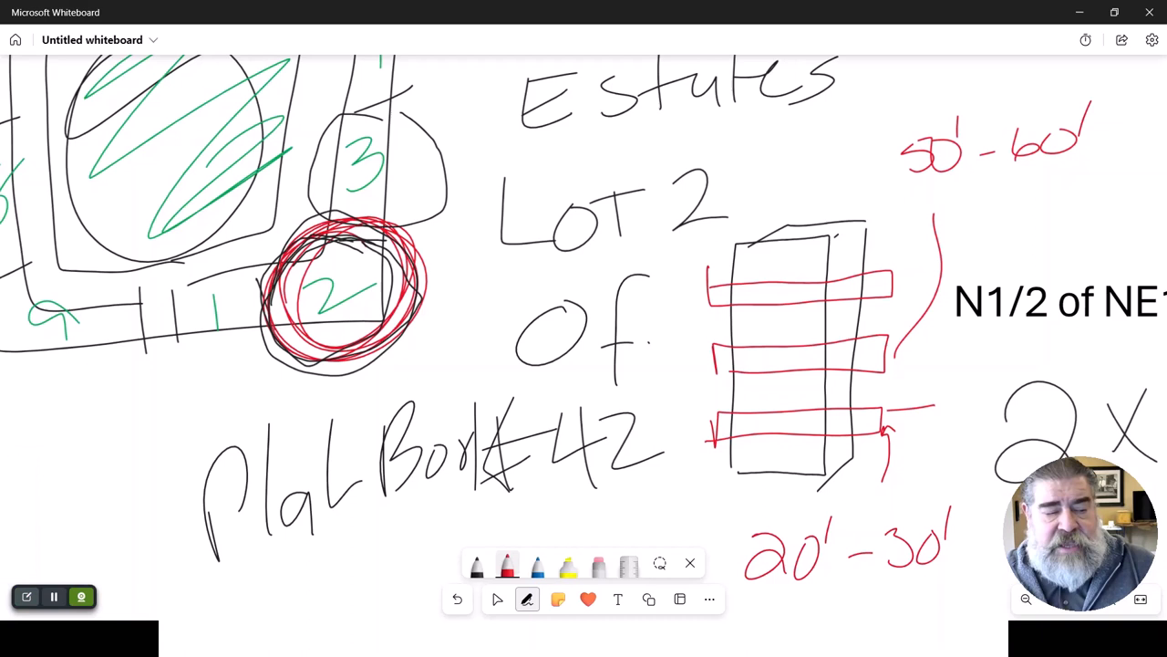
Step: Draw a red arrow into the building top, write 37.58-37.68, and box the 50'-60' label
left_click_drag(770, 161, 752, 265)
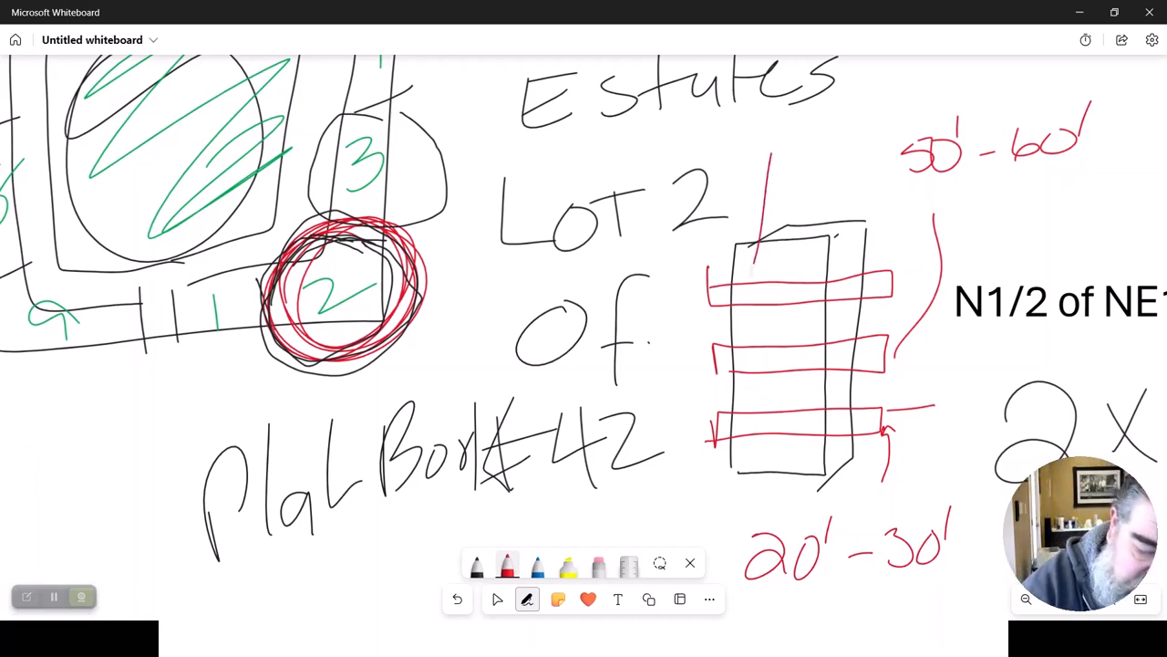
left_click_drag(730, 137, 757, 292)
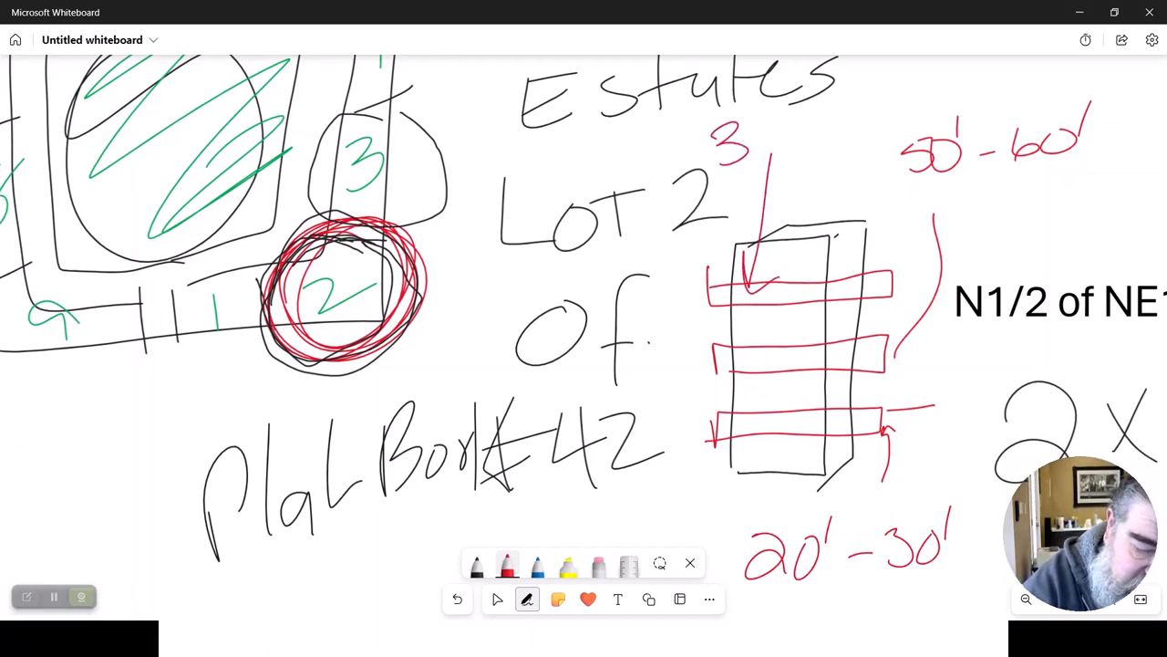
type("37.58-3768")
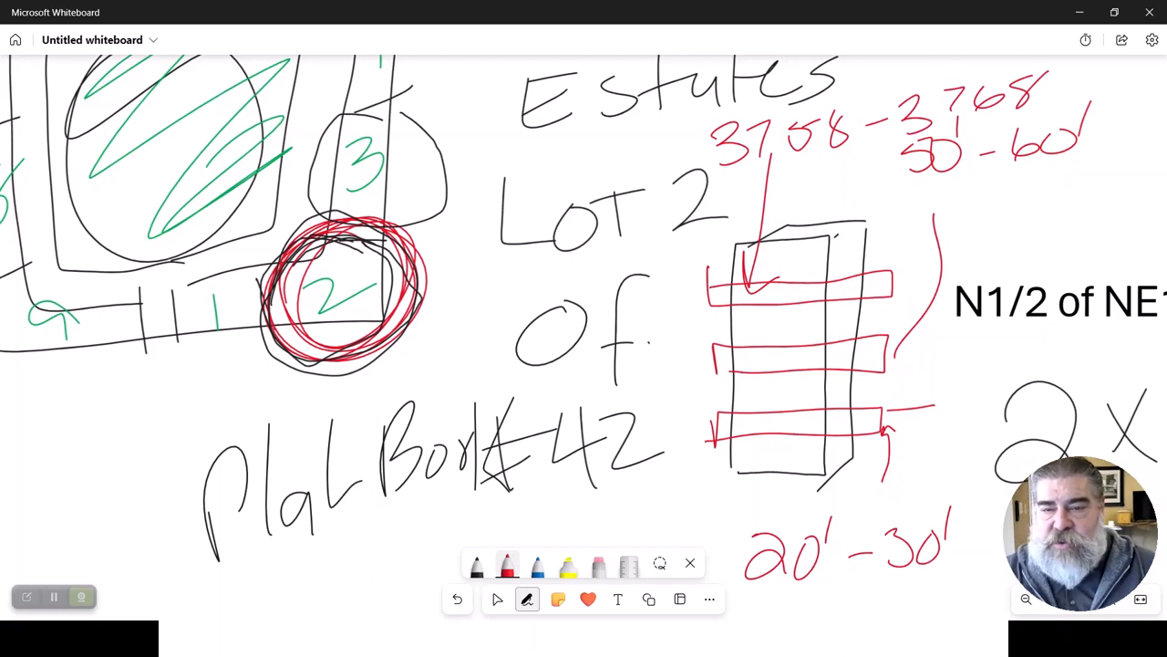
left_click_drag(903, 178, 1122, 168)
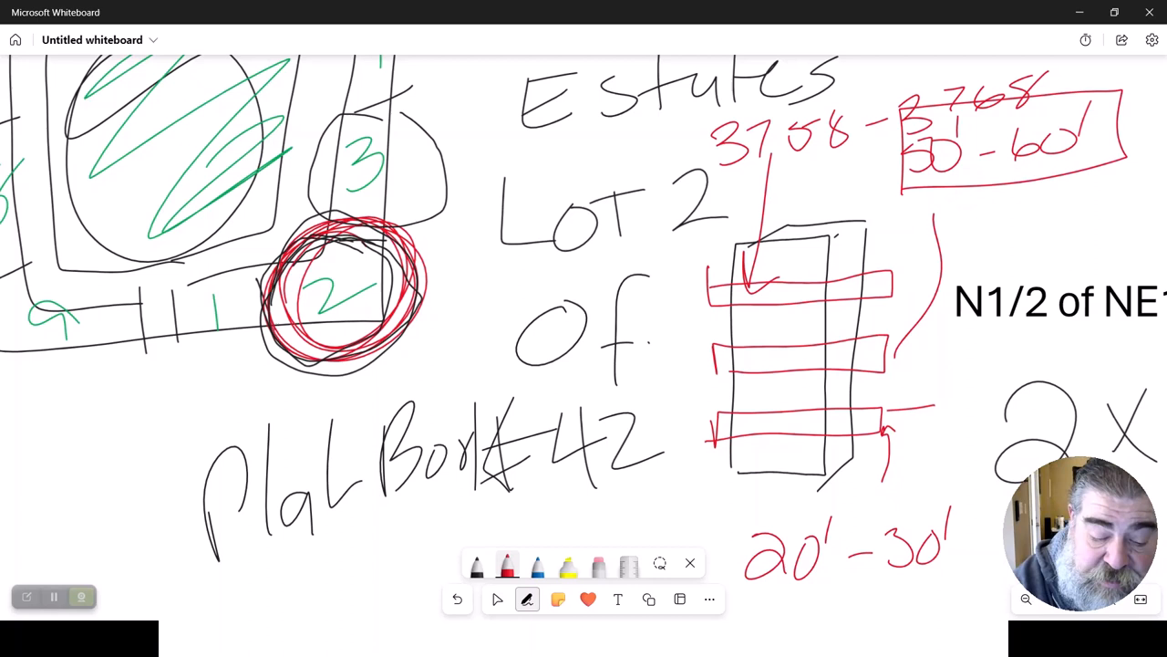
Step: Circle 50'-60' and run red lines down to a scribble beside Plat Book 42
left_click_drag(617, 492, 653, 502)
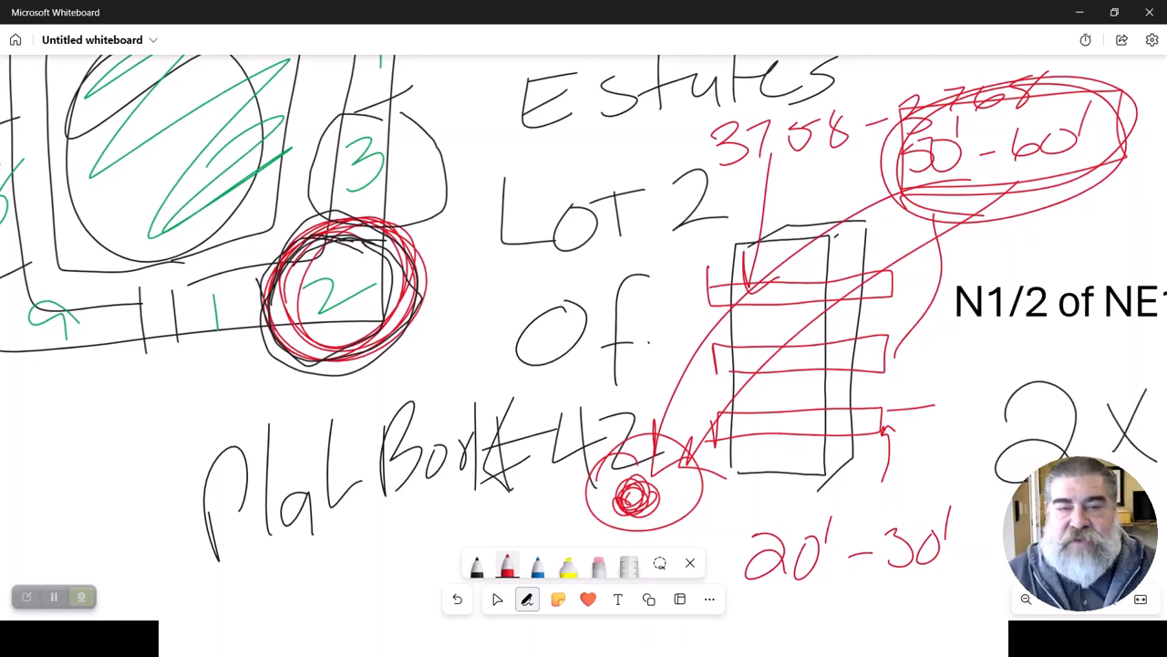
Step: Return to the course outline and highlight the land units and measurements notes
key("alt+tab")
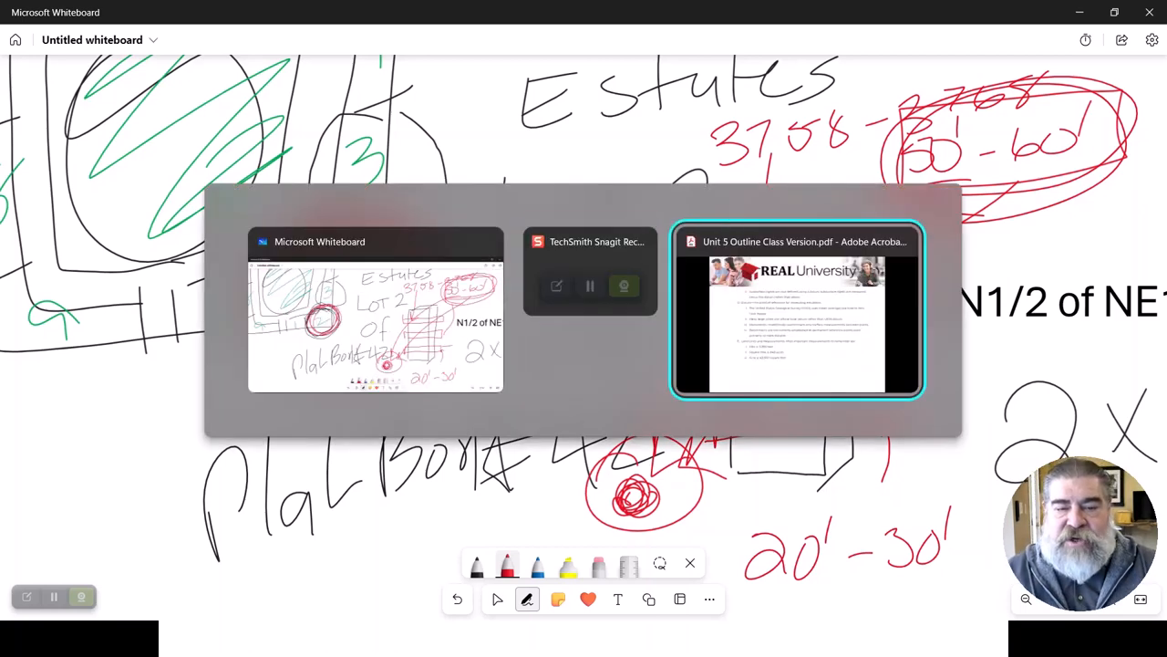
left_click(796, 310)
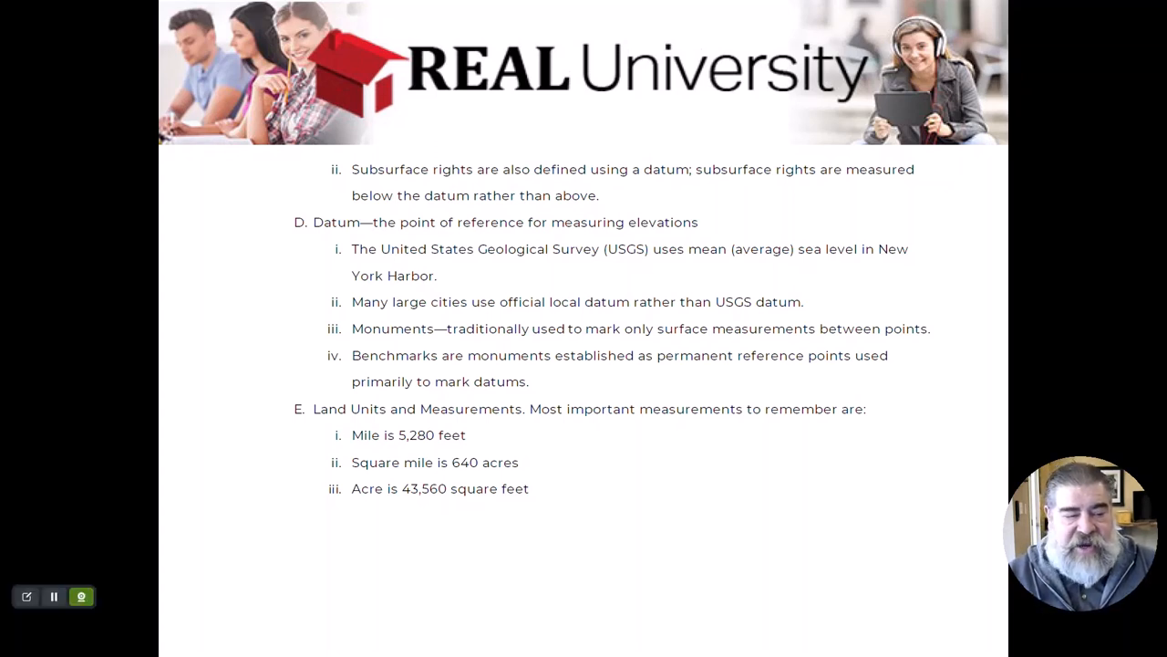
left_click_drag(310, 318, 544, 418)
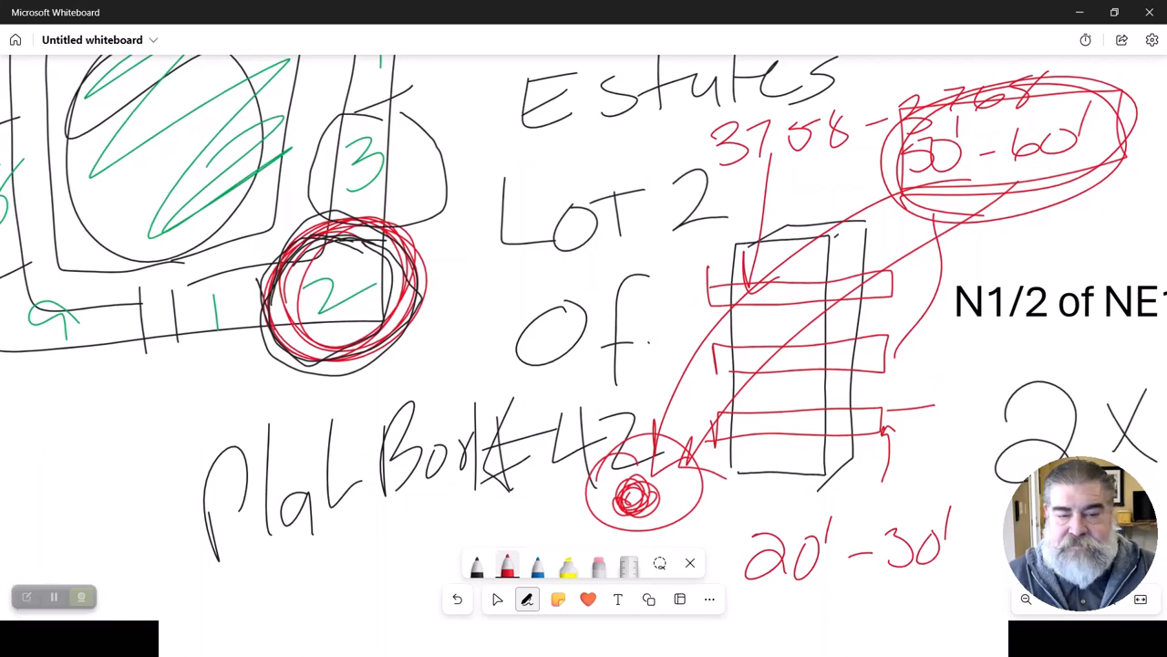
Step: Clear the whole whiteboard and pick the rectangle shape from the Shapes set
left_click(689, 562)
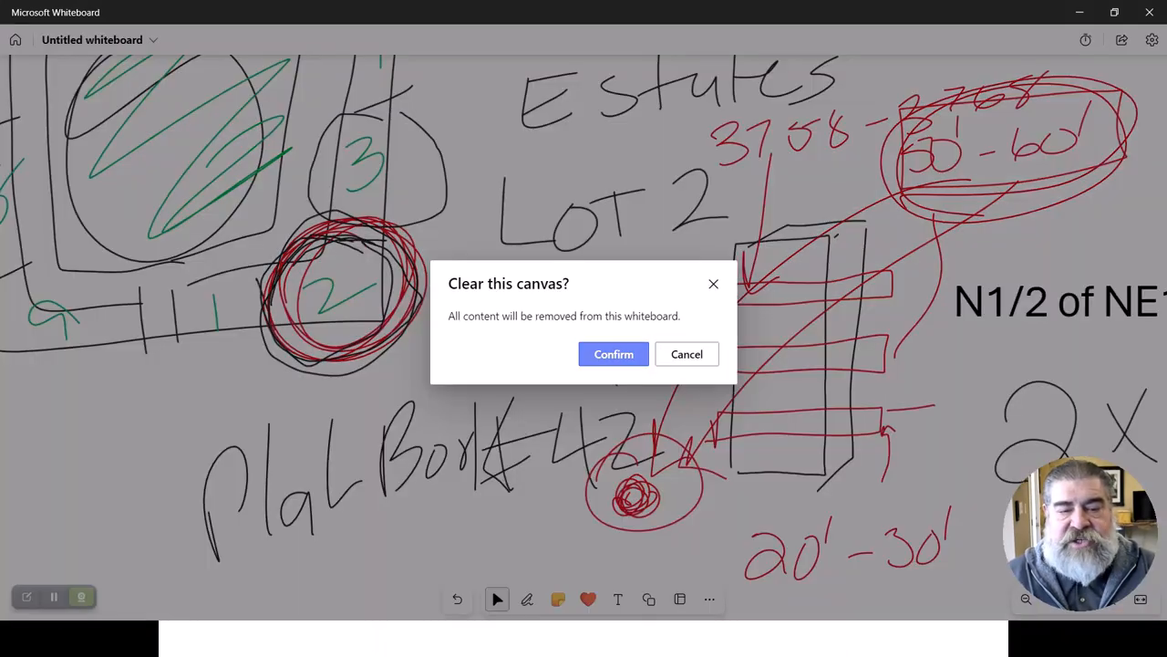
left_click(613, 353)
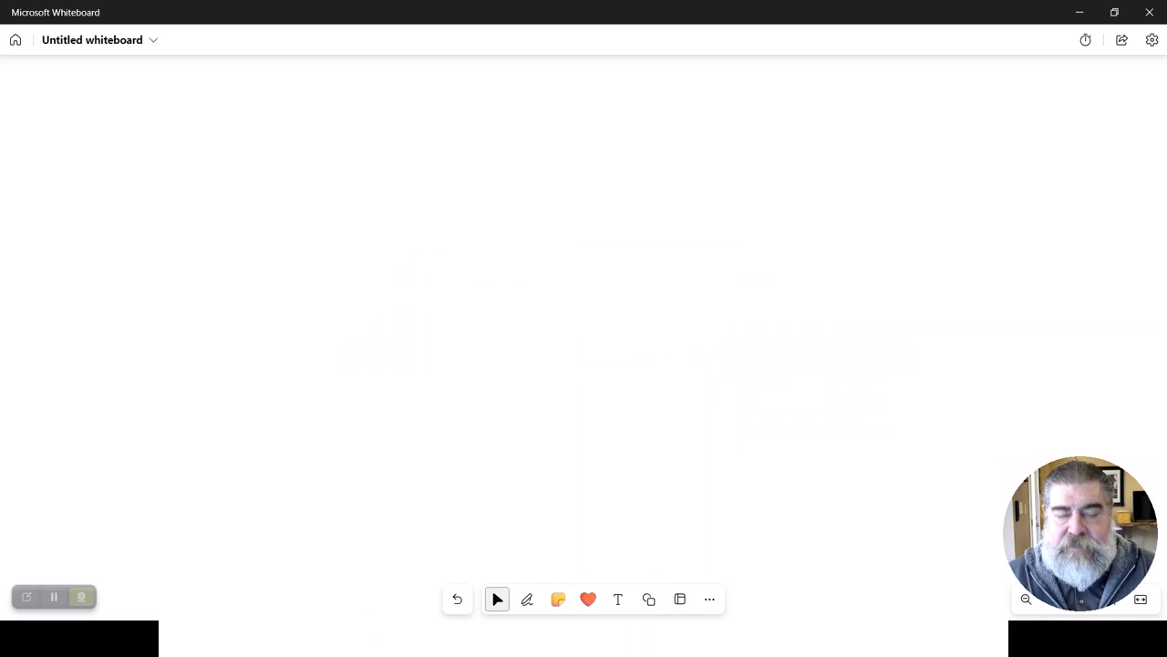
left_click(650, 599)
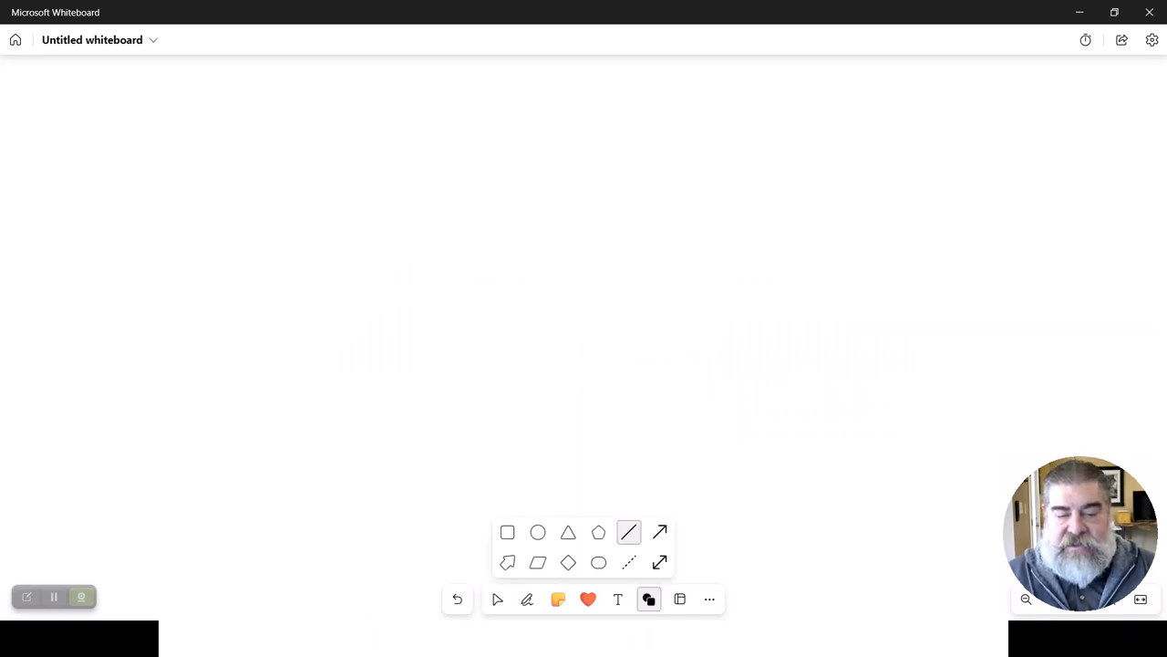
left_click(507, 532)
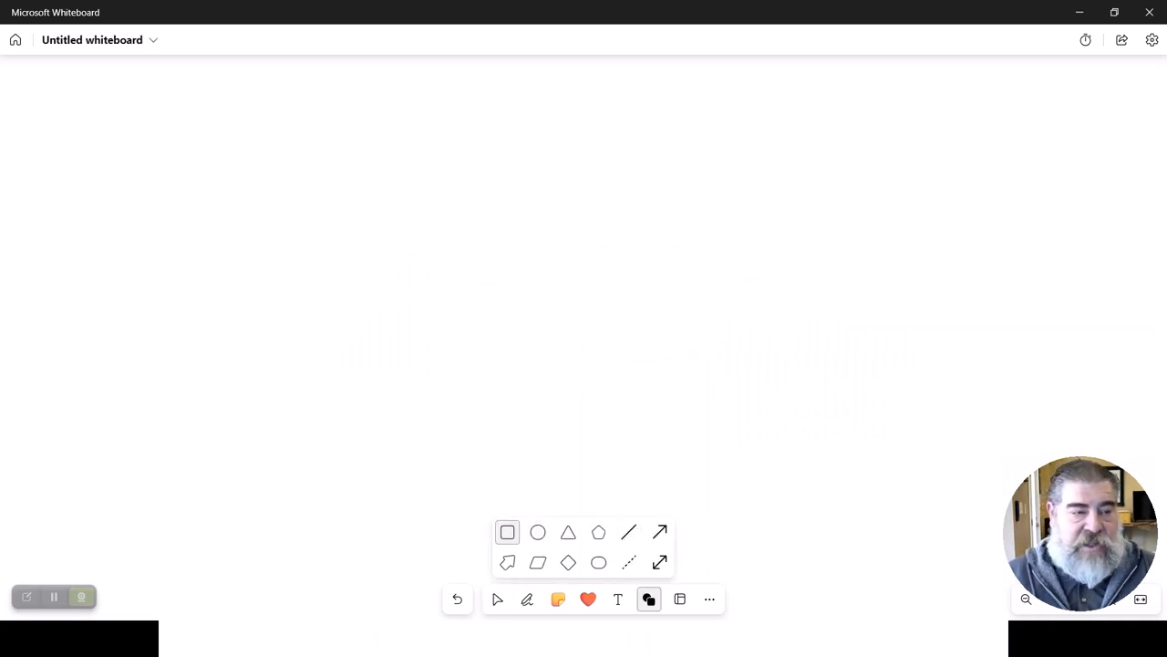
Step: Draw a large rectangle across the board and fill it light blue, then green
left_click_drag(151, 95, 954, 452)
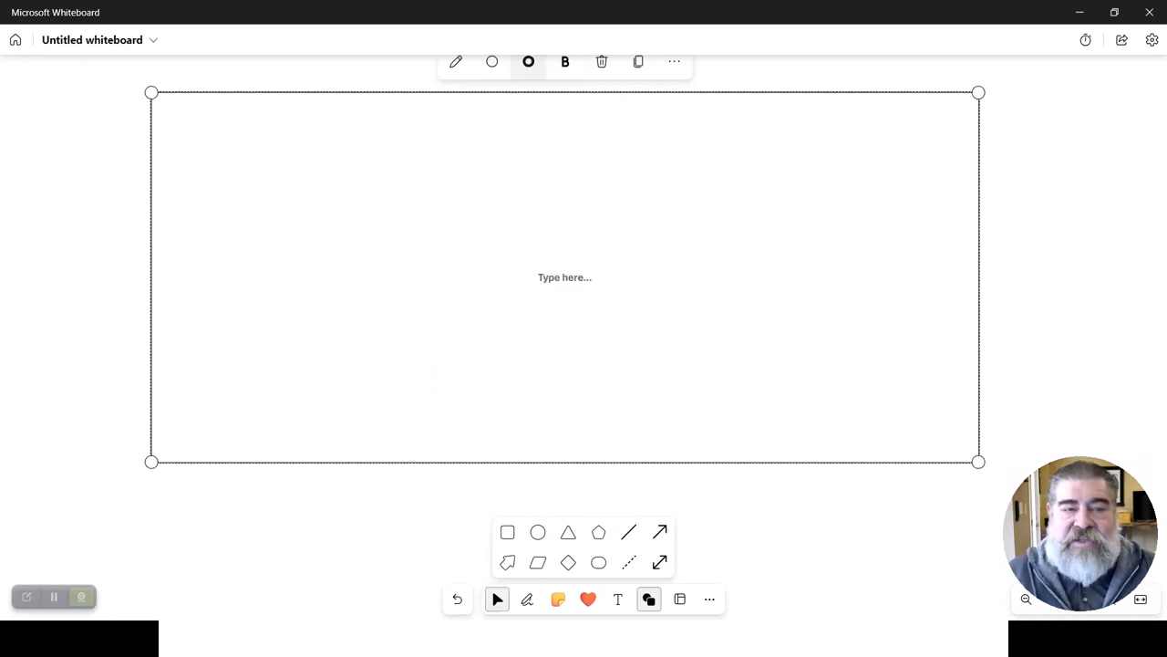
left_click(529, 62)
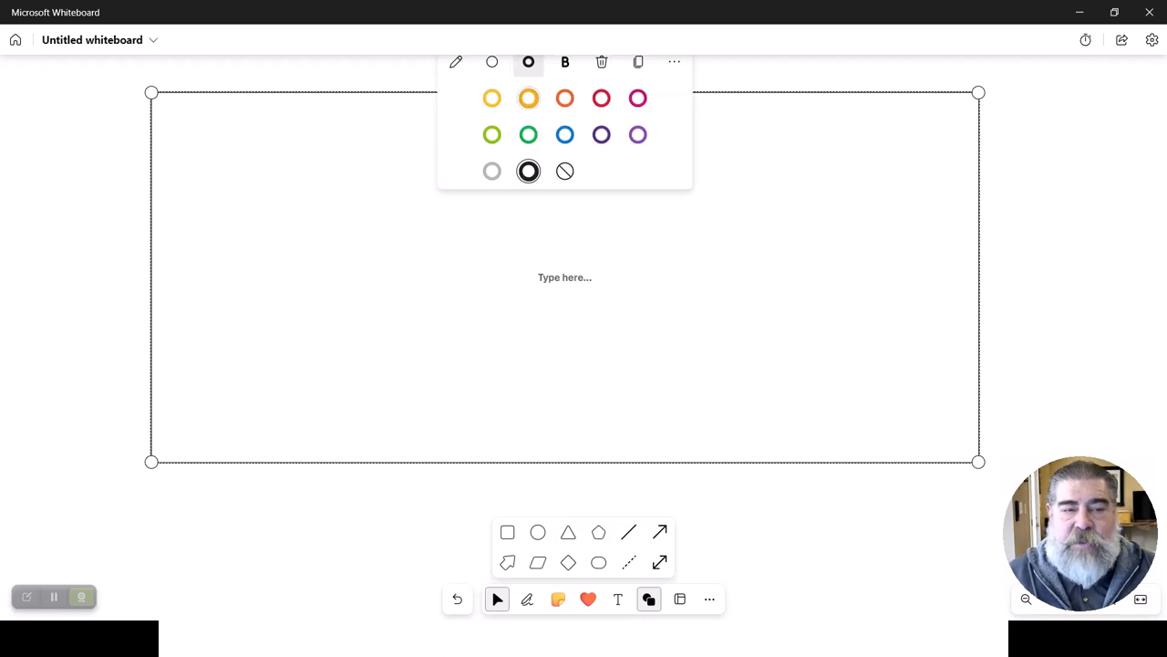
left_click(492, 62)
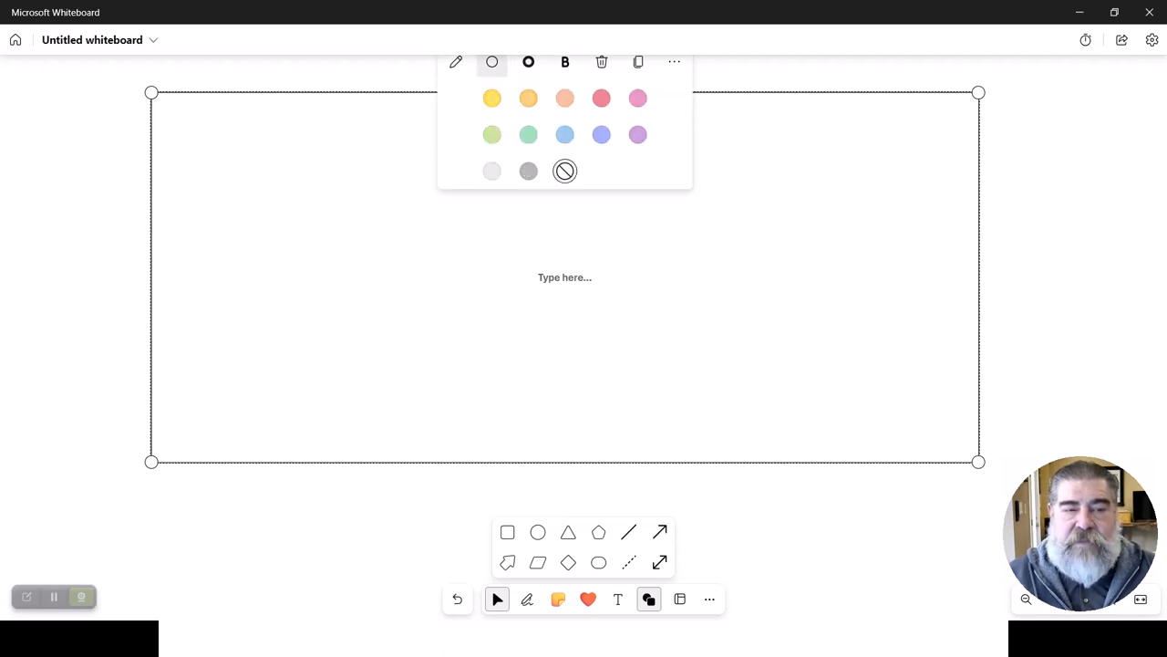
left_click(565, 135)
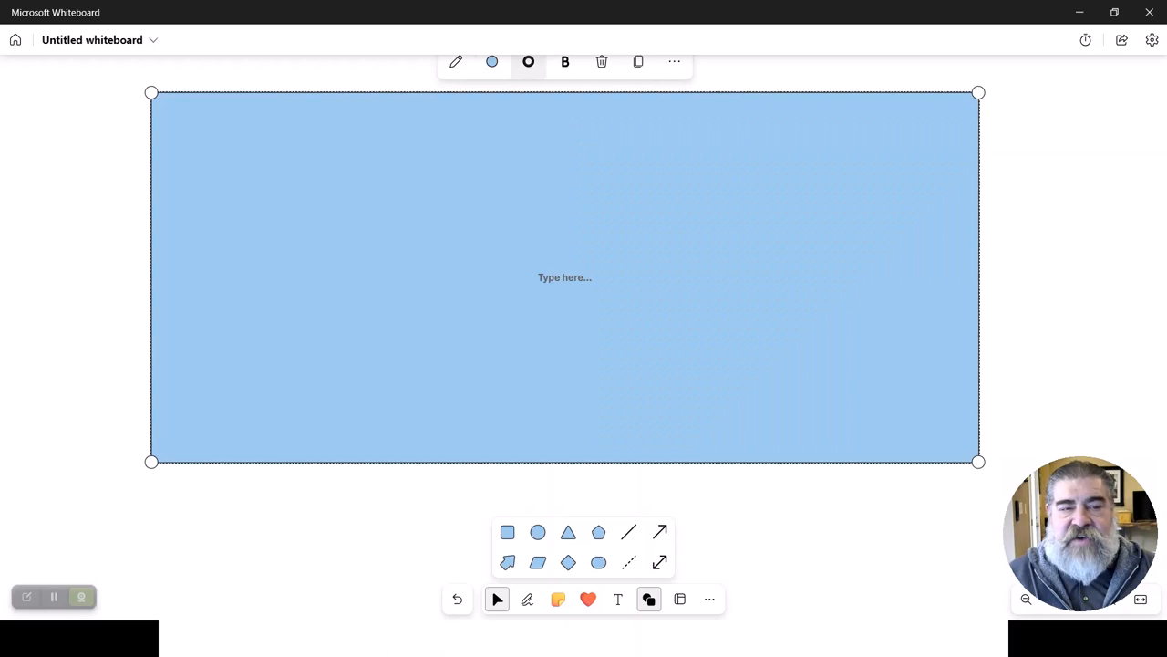
left_click(492, 62)
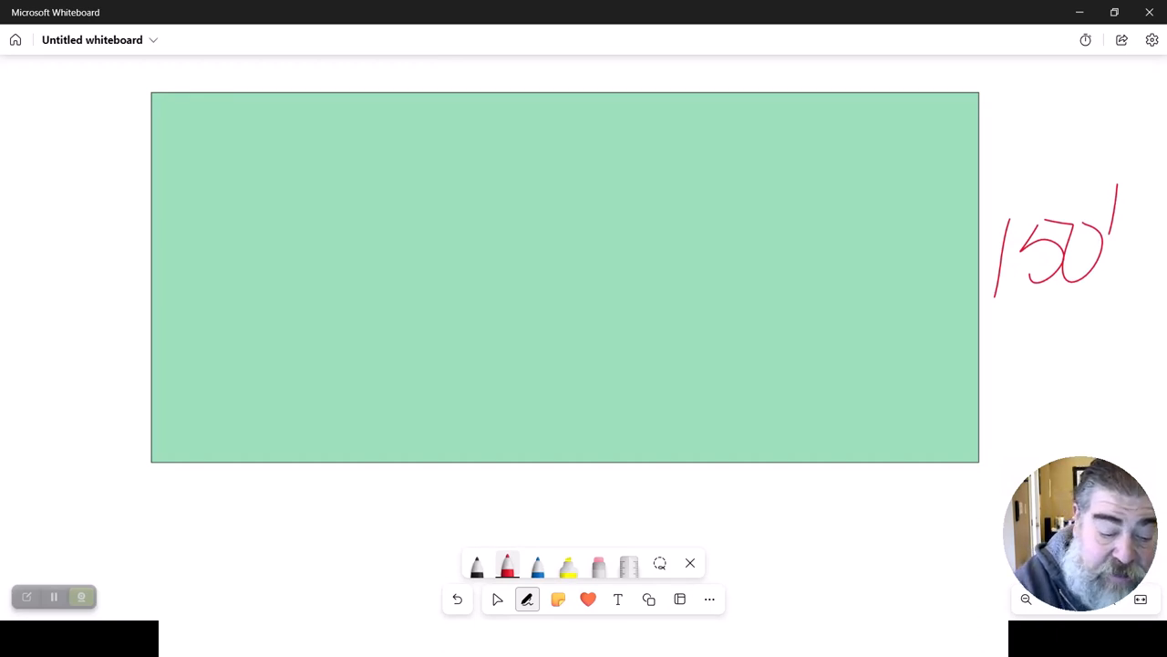
Step: Write the bottom dimension in red under the green rectangle
left_click_drag(470, 478, 620, 511)
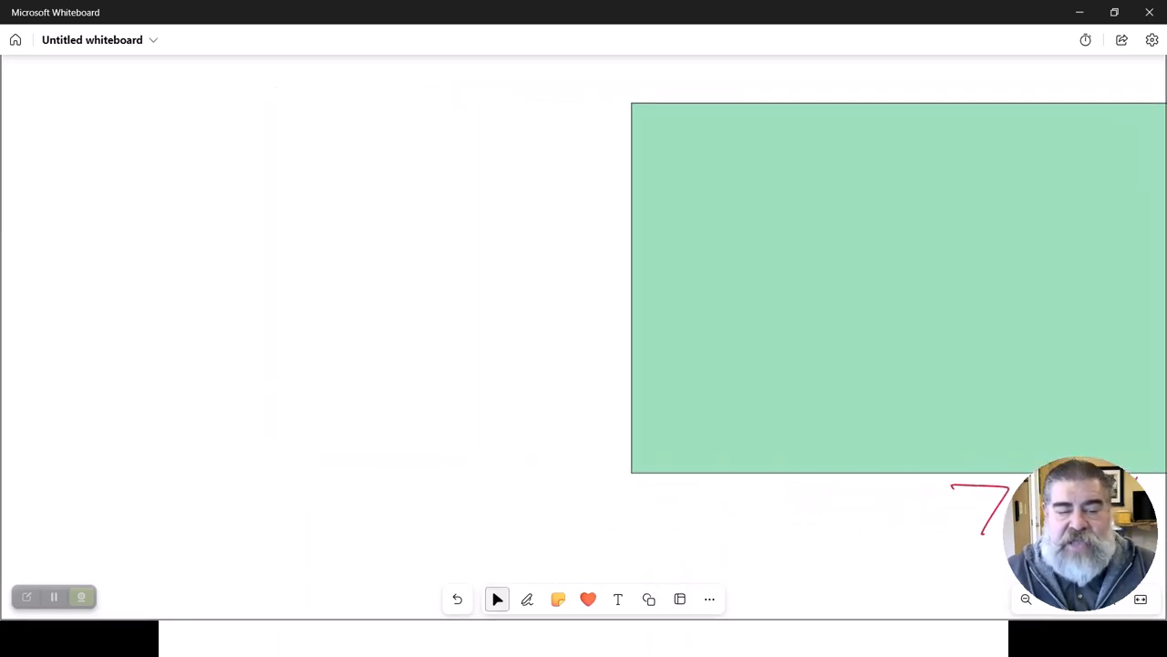
Step: Write in black ink B × h, then 150′ × 700′ = 105,000 with units beside the green rectangle
left_click(527, 598)
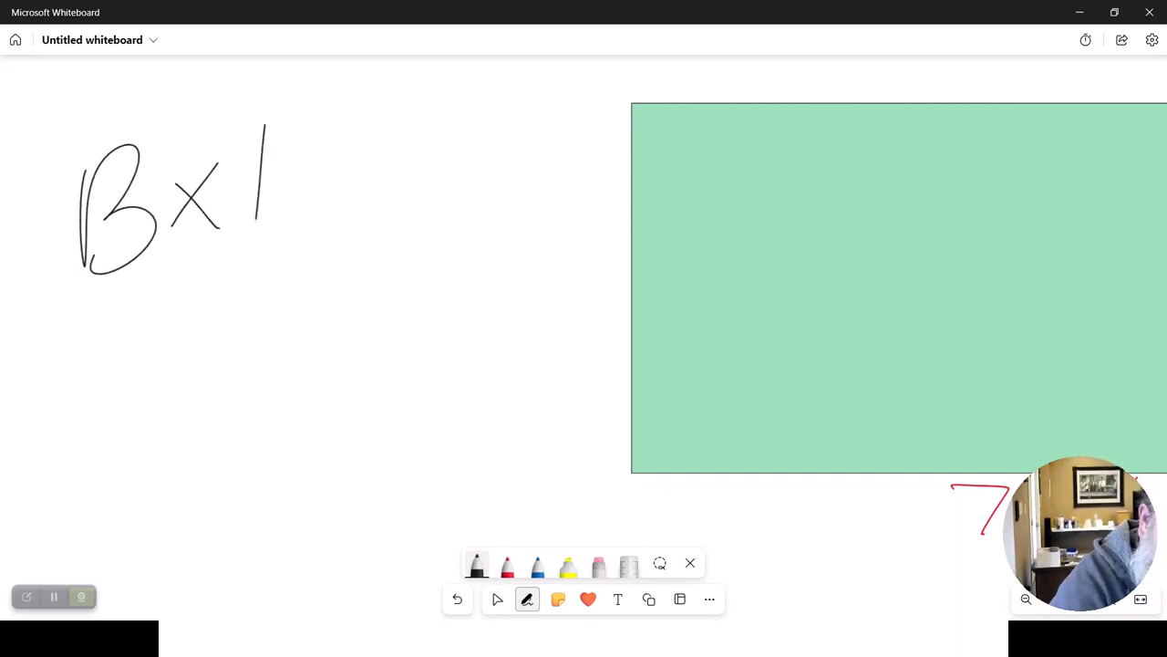
left_click_drag(265, 127, 313, 246)
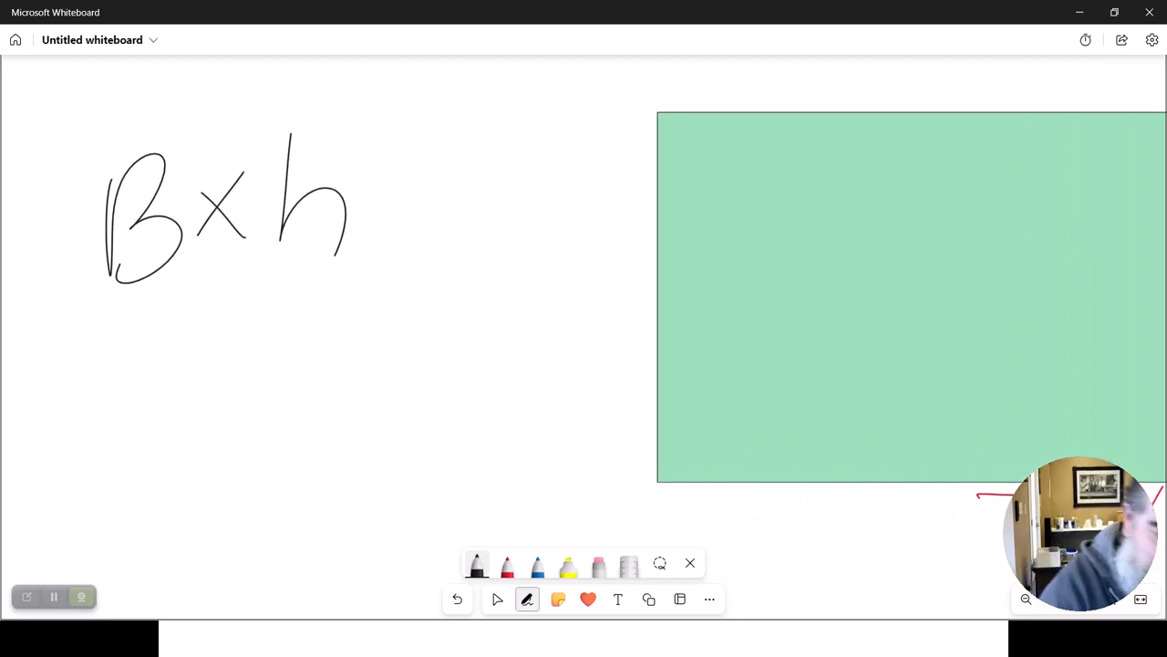
left_click_drag(306, 378, 438, 465)
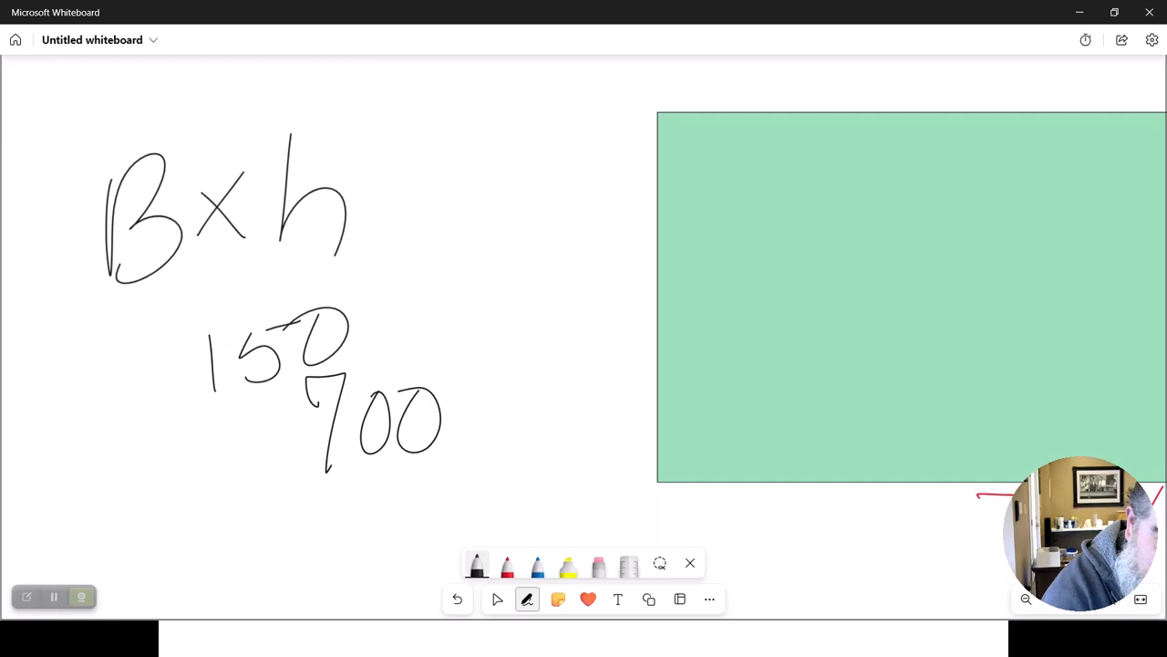
left_click_drag(219, 545, 529, 475)
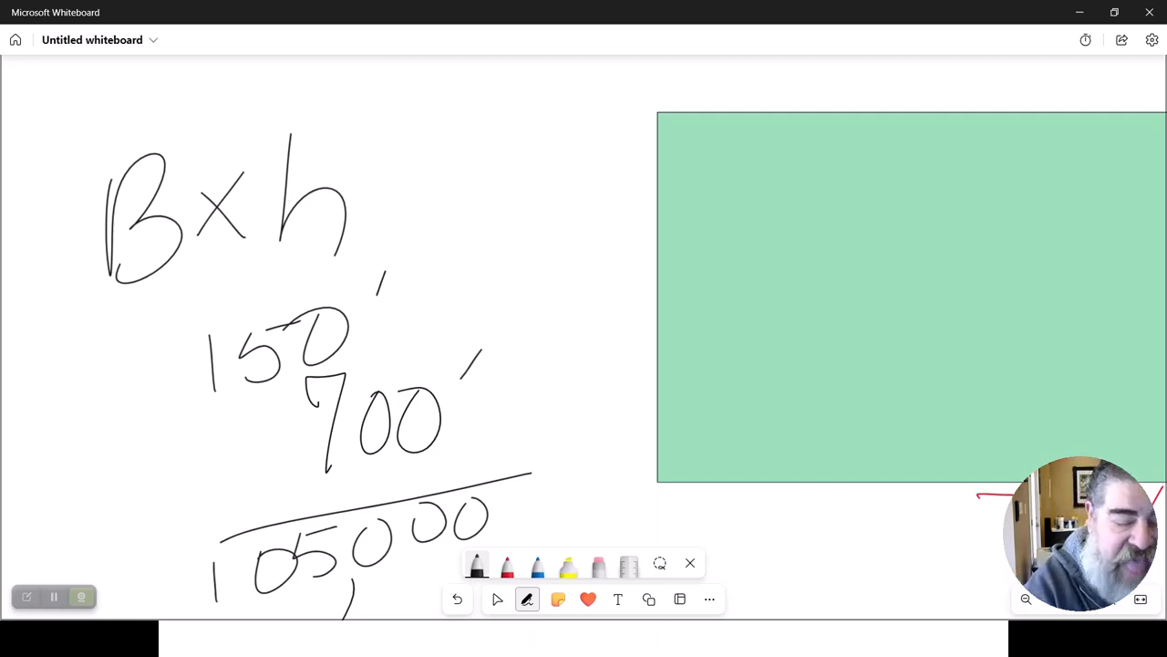
left_click_drag(525, 492, 562, 520)
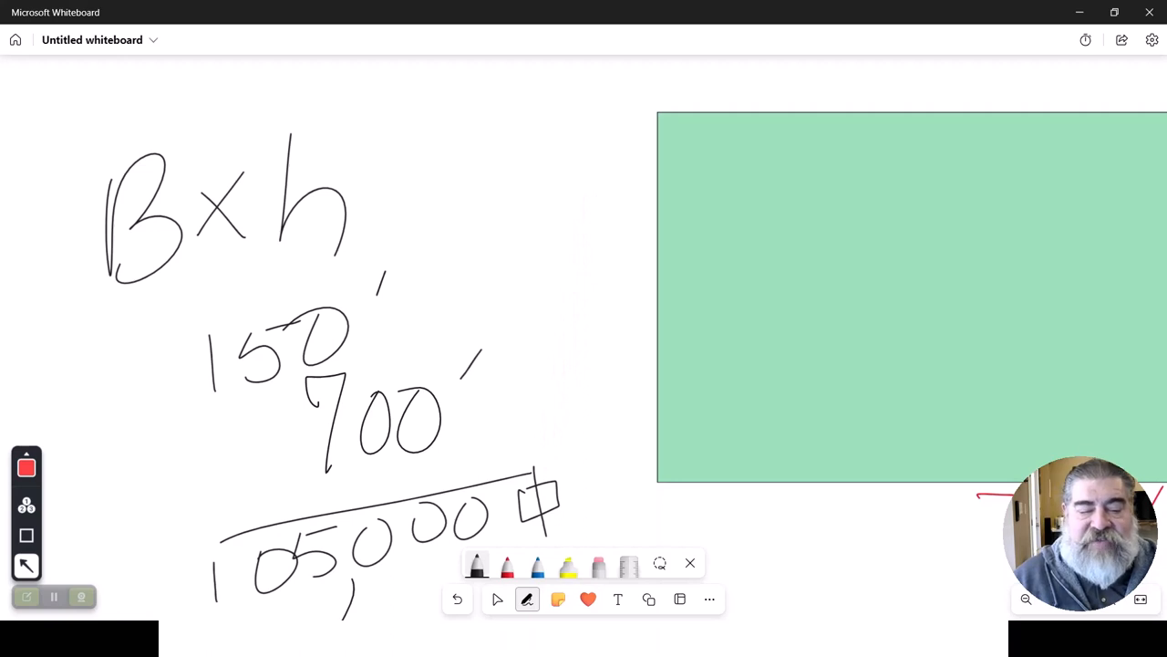
left_click_drag(283, 350, 441, 325)
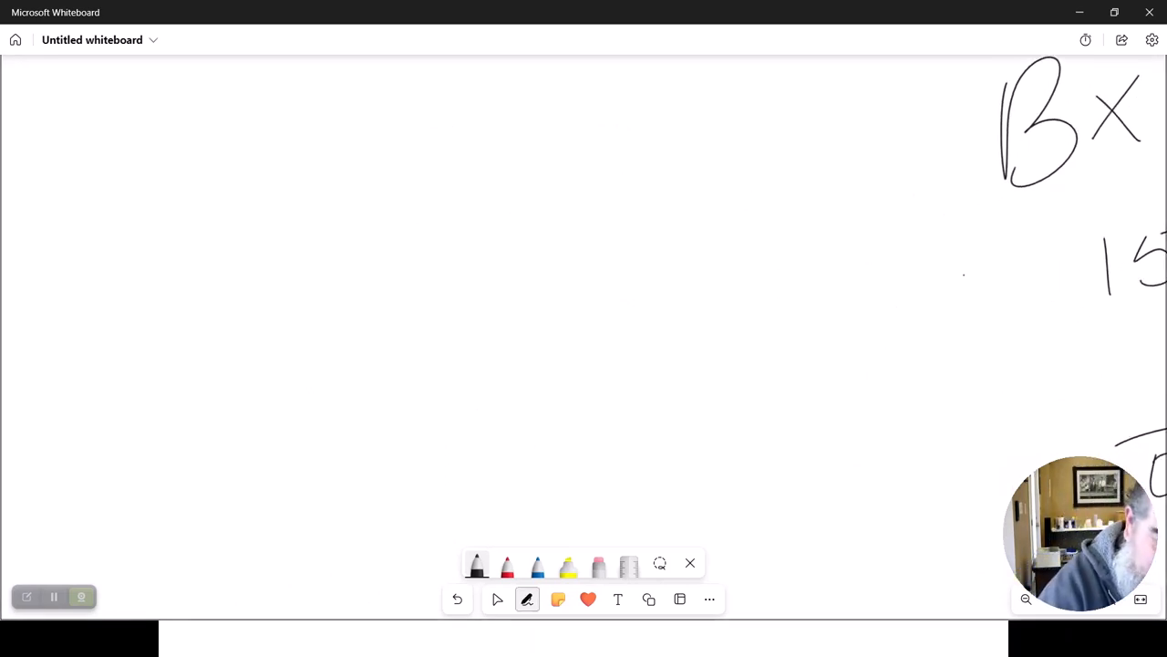
Step: Write the long division 105,000 ÷ 43,560 and its quotient 2.41 ac
left_click_drag(350, 273, 496, 355)
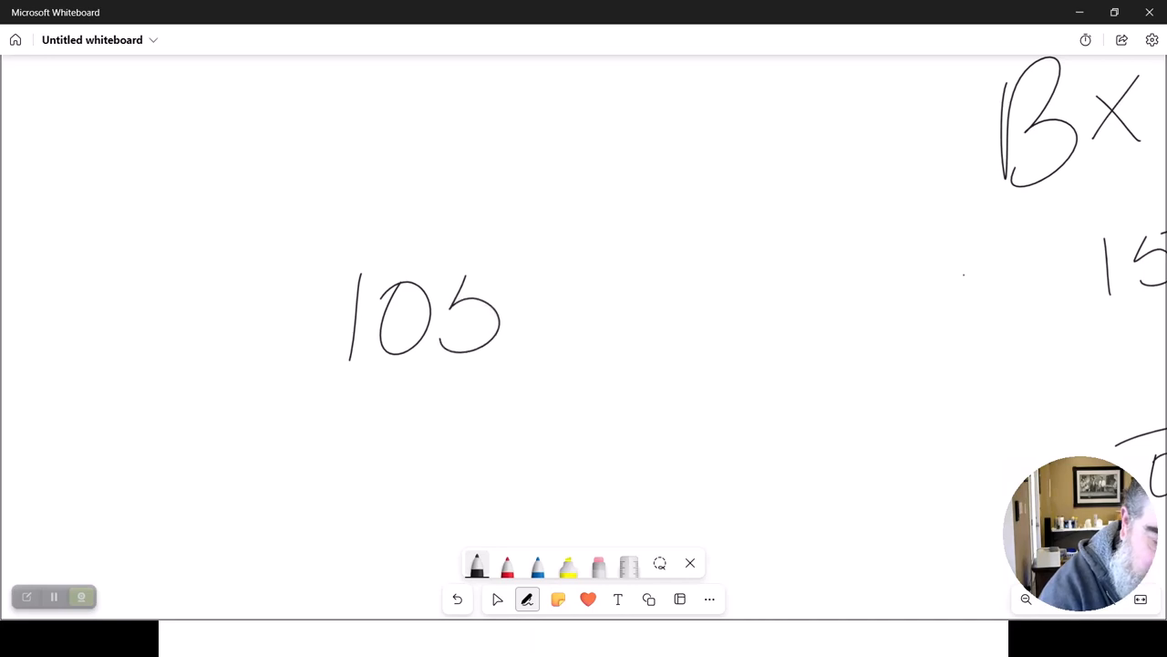
left_click_drag(538, 282, 629, 355)
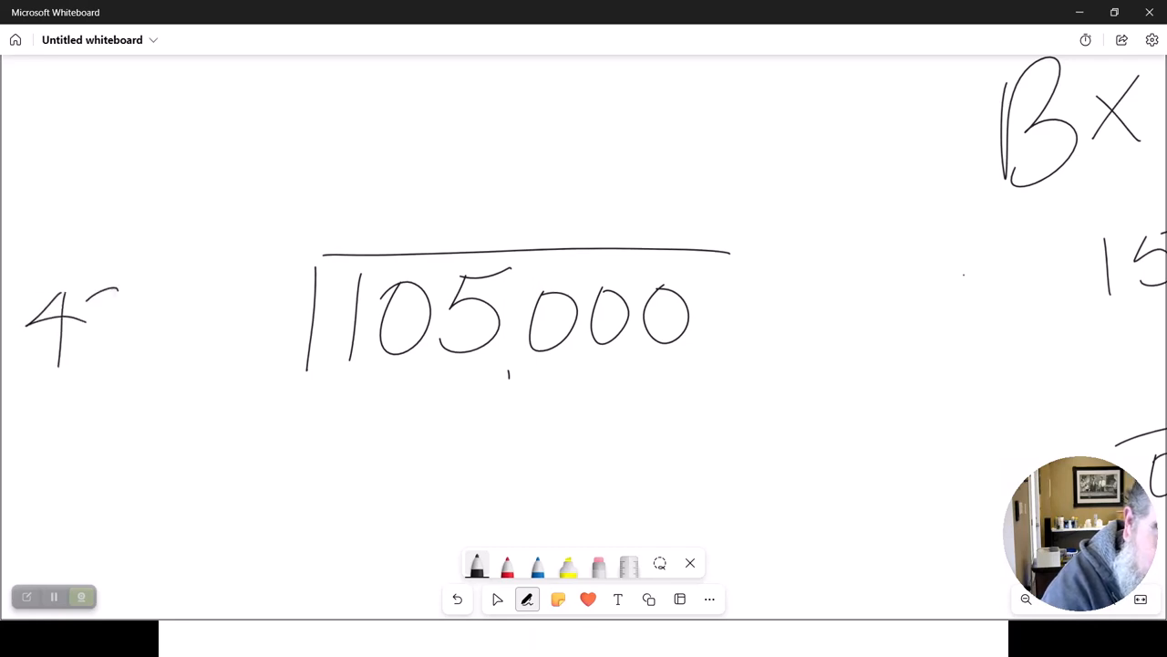
left_click_drag(91, 292, 164, 383)
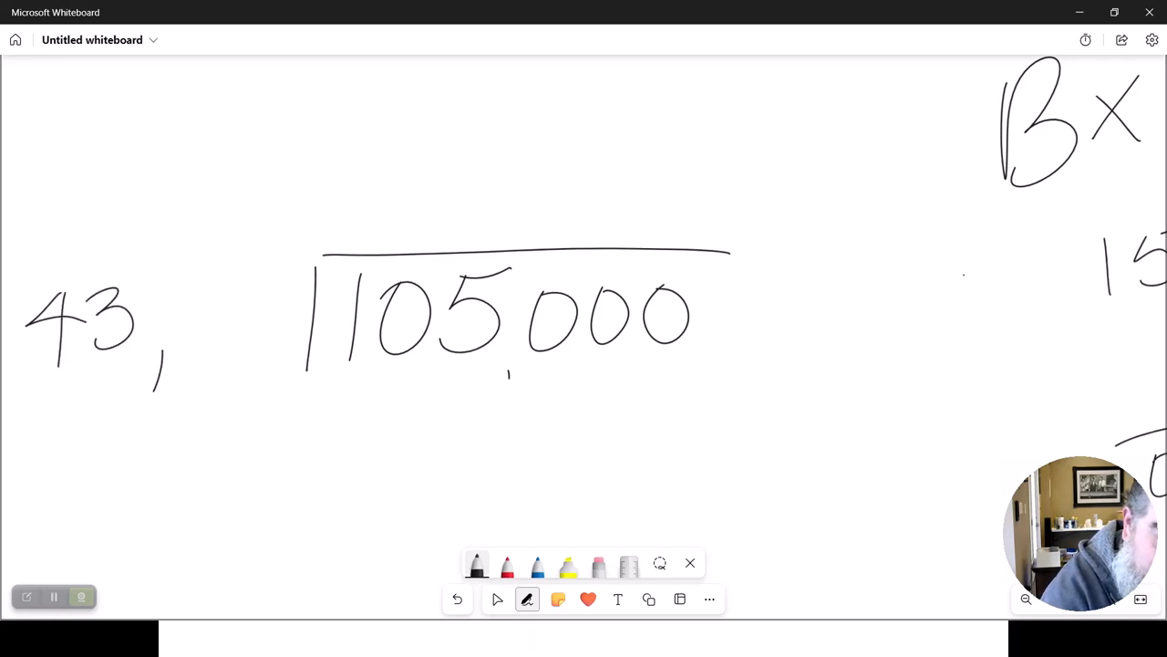
left_click_drag(183, 319, 301, 337)
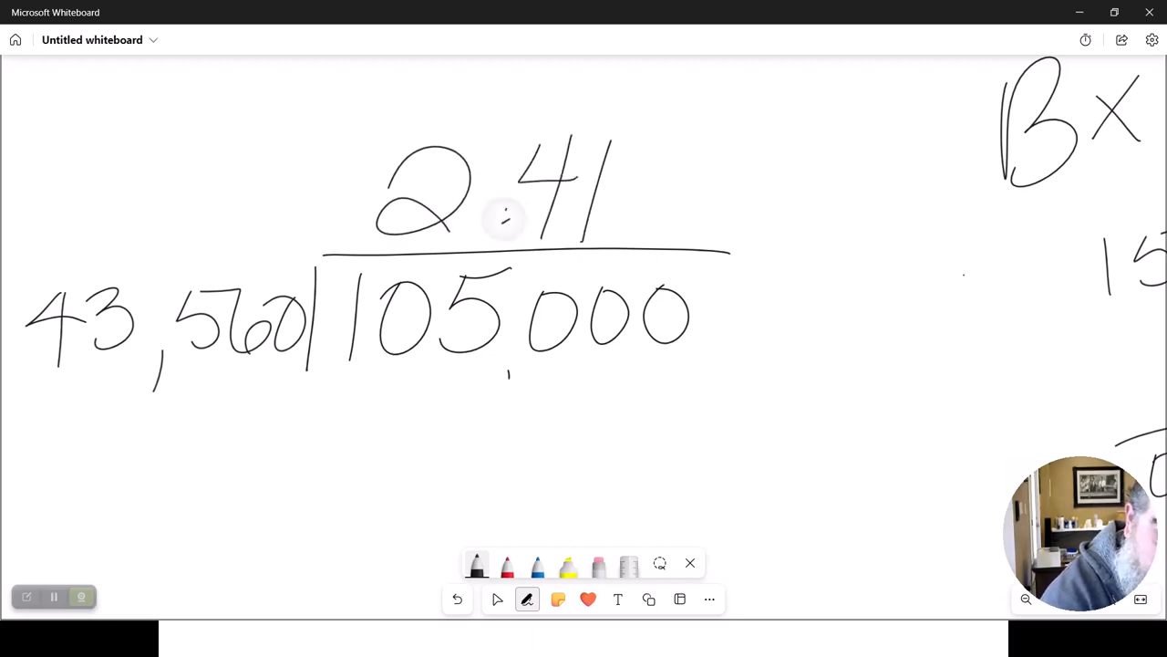
left_click_drag(638, 201, 748, 215)
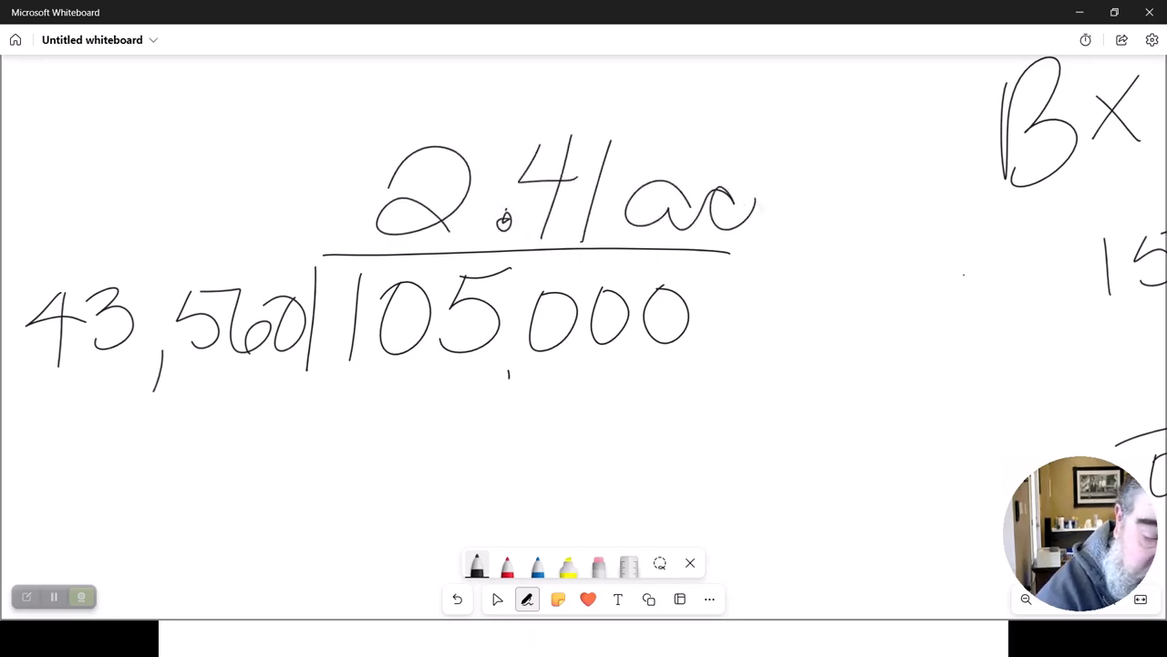
left_click_drag(739, 191, 866, 237)
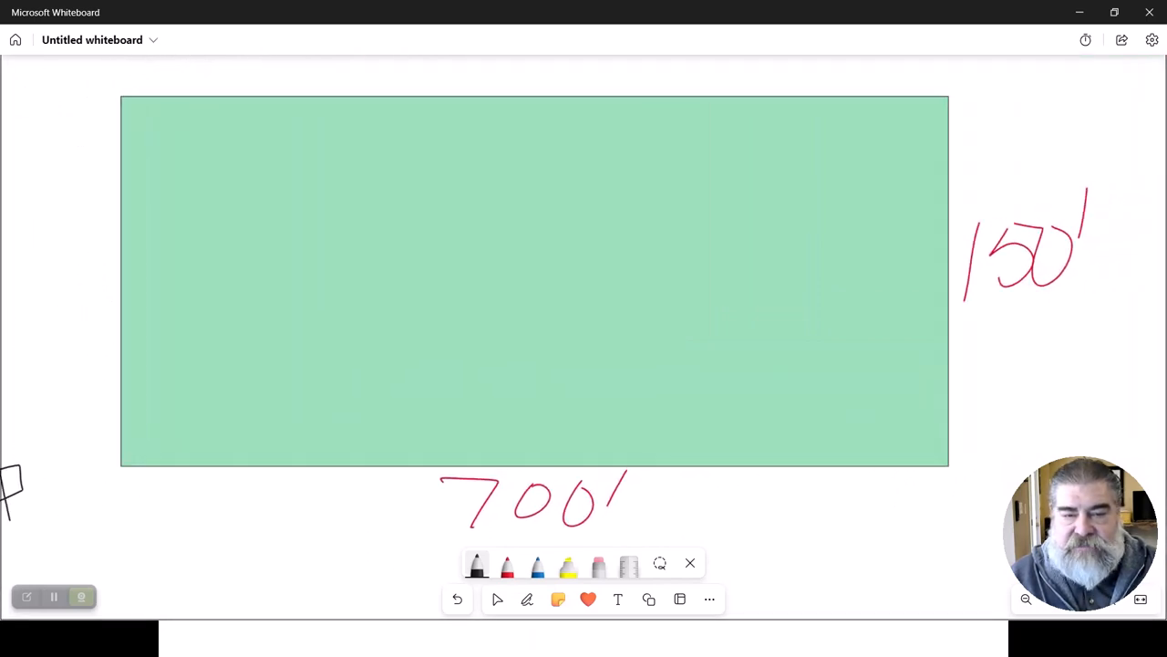
Step: Circle the 2.41 quotient and label it acres
left_click(526, 598)
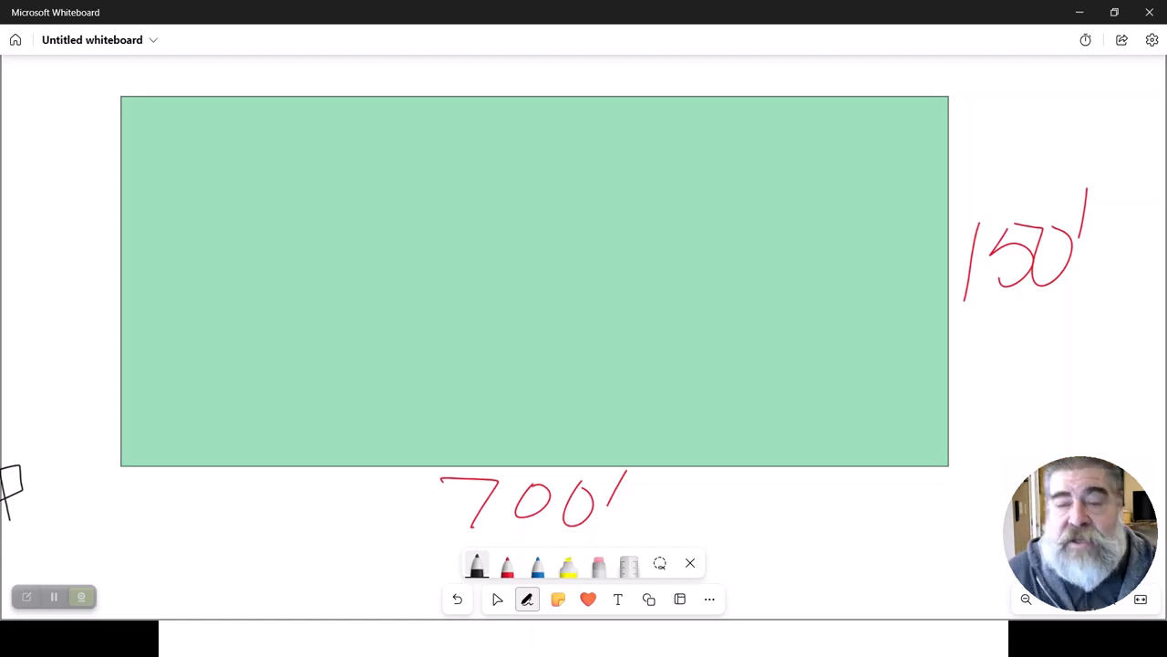
left_click_drag(982, 314, 1076, 314)
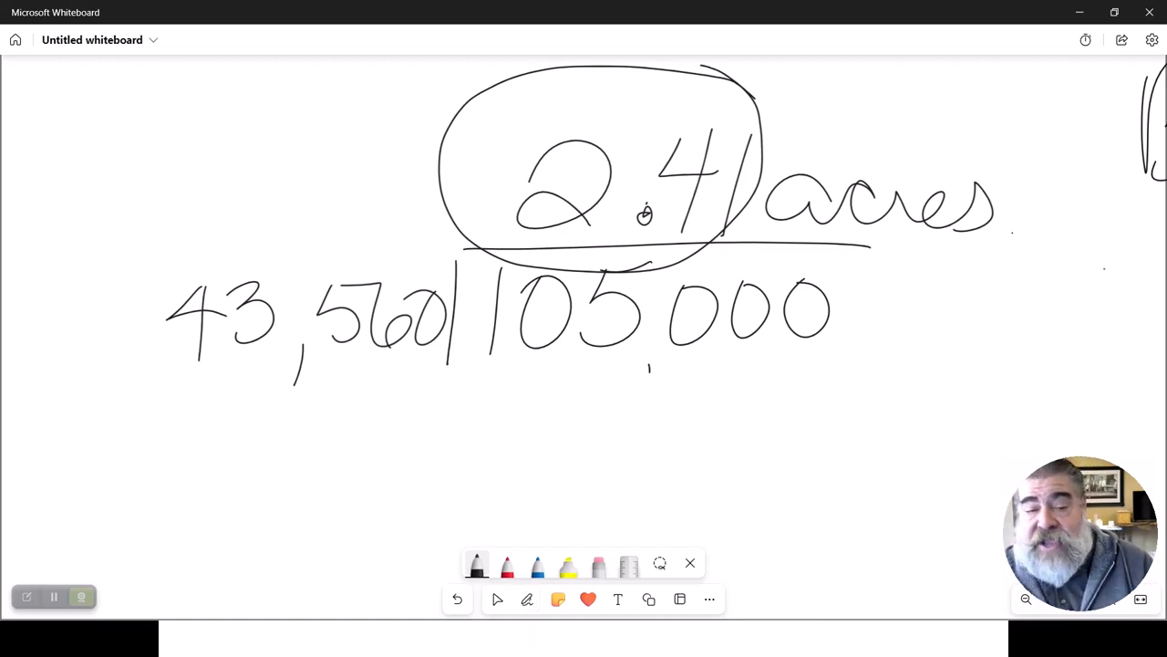
left_click(527, 598)
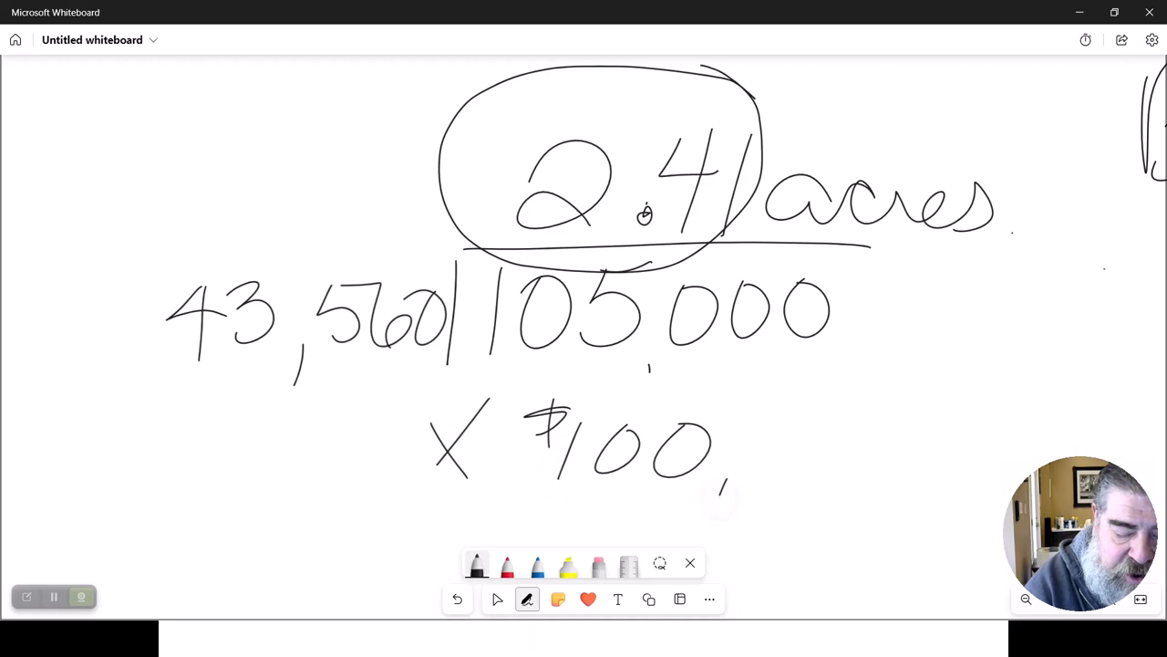
Step: Write × $100,000 under the division and the $241,000 result below it
left_click_drag(739, 446, 894, 447)
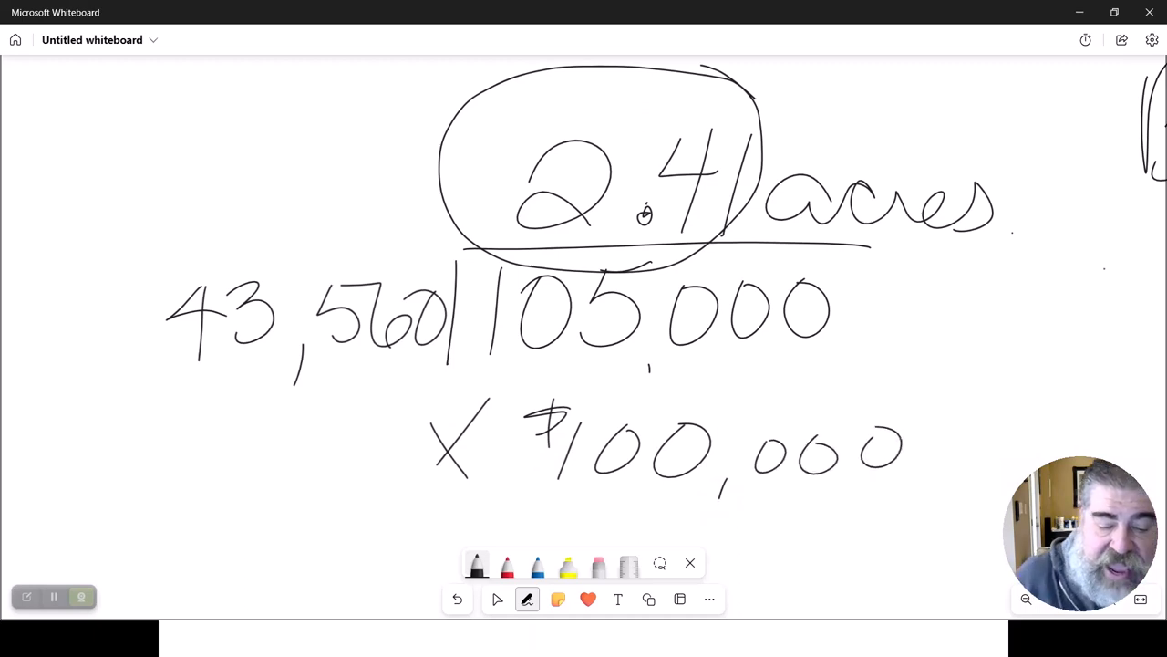
scroll("down", 3)
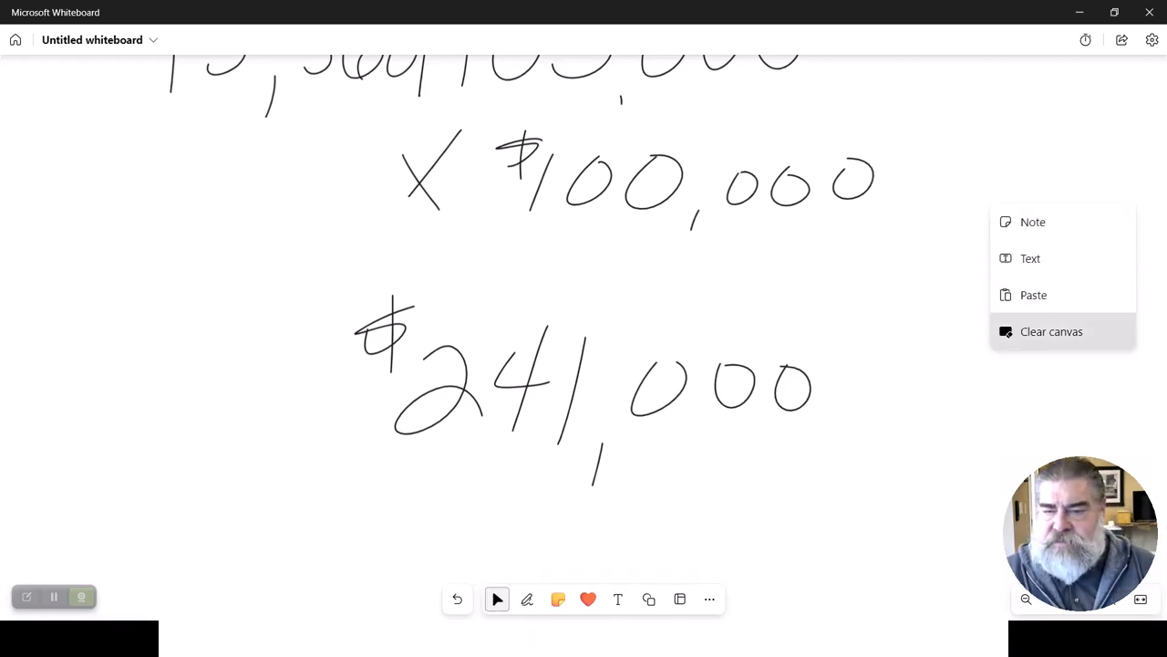
Step: Clear the board, sketch a green rectangle with a triangle shape beside it, then clear the board again
left_click(1051, 332)
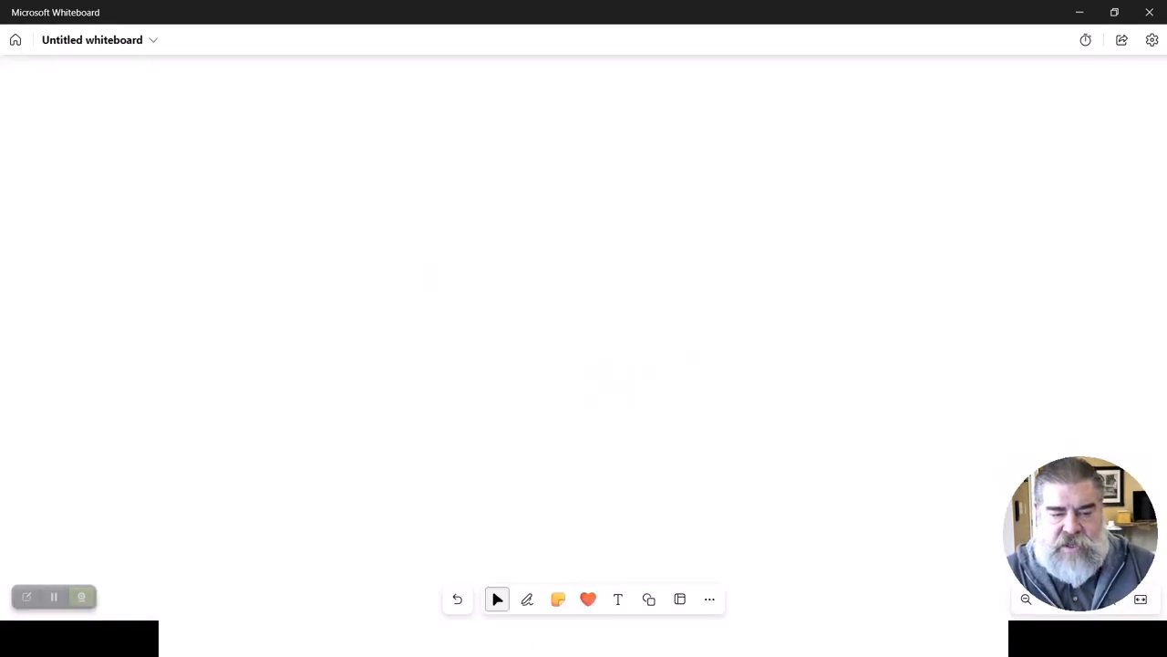
left_click(649, 598)
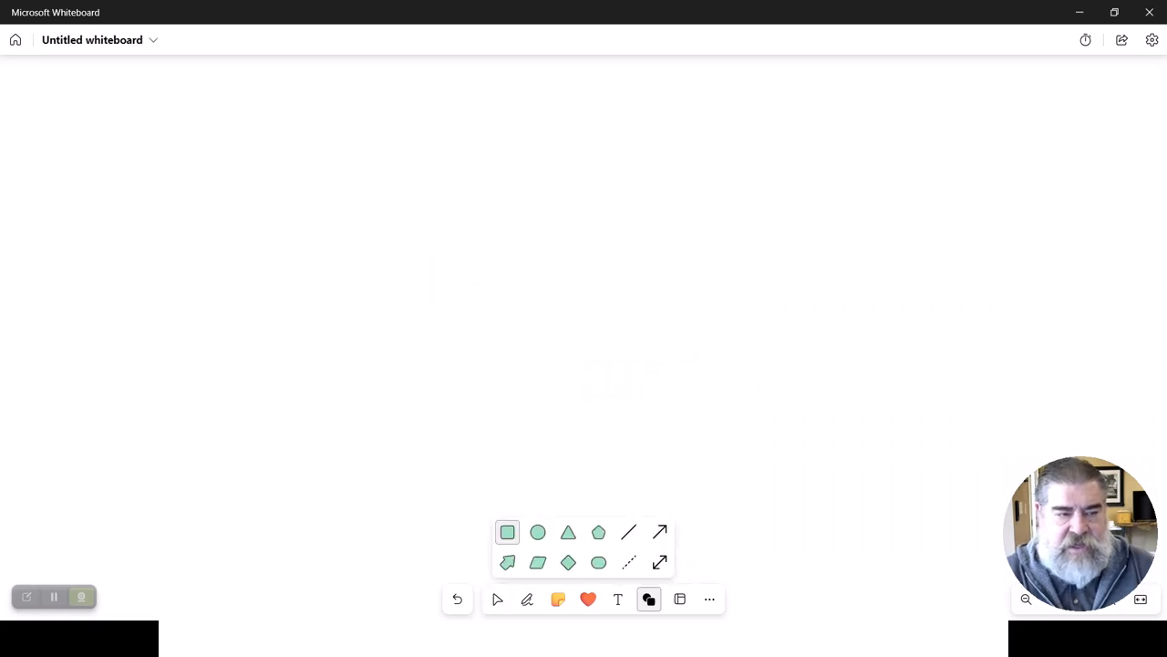
left_click_drag(263, 132, 587, 390)
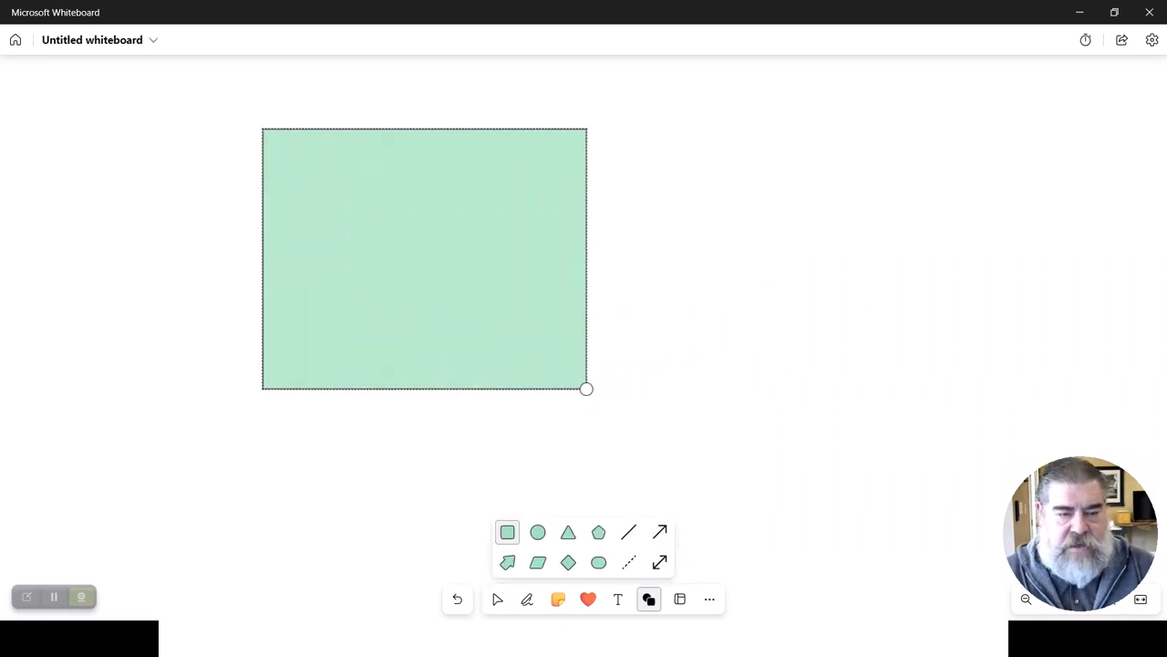
left_click(569, 533)
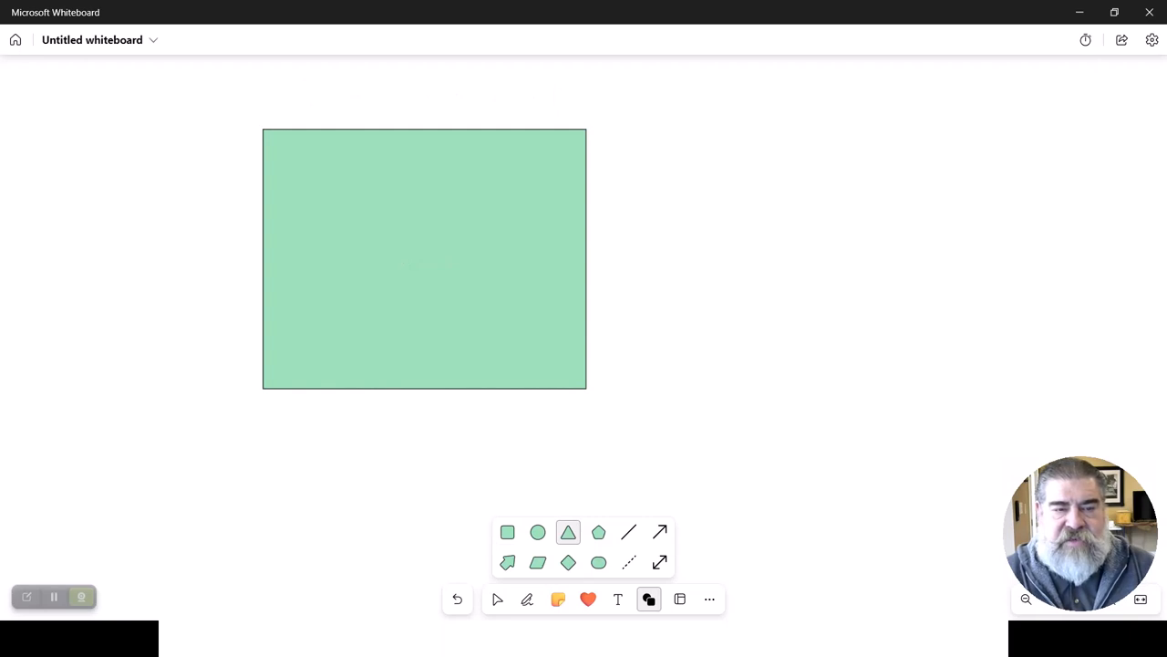
left_click_drag(584, 128, 702, 394)
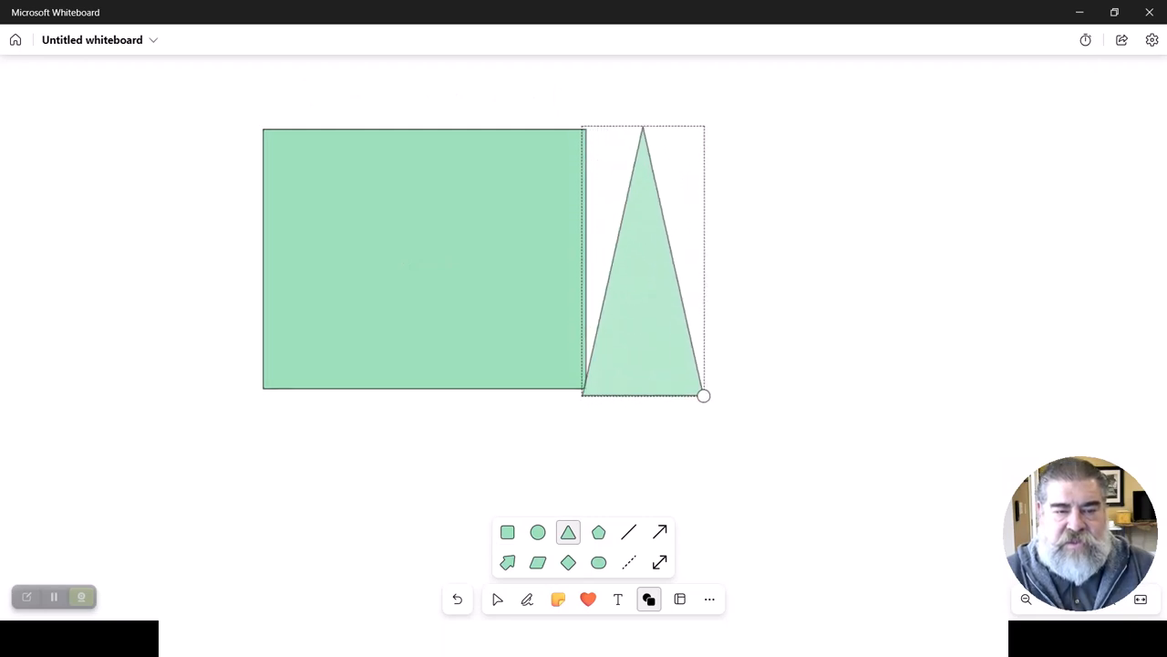
left_click_drag(705, 394, 780, 387)
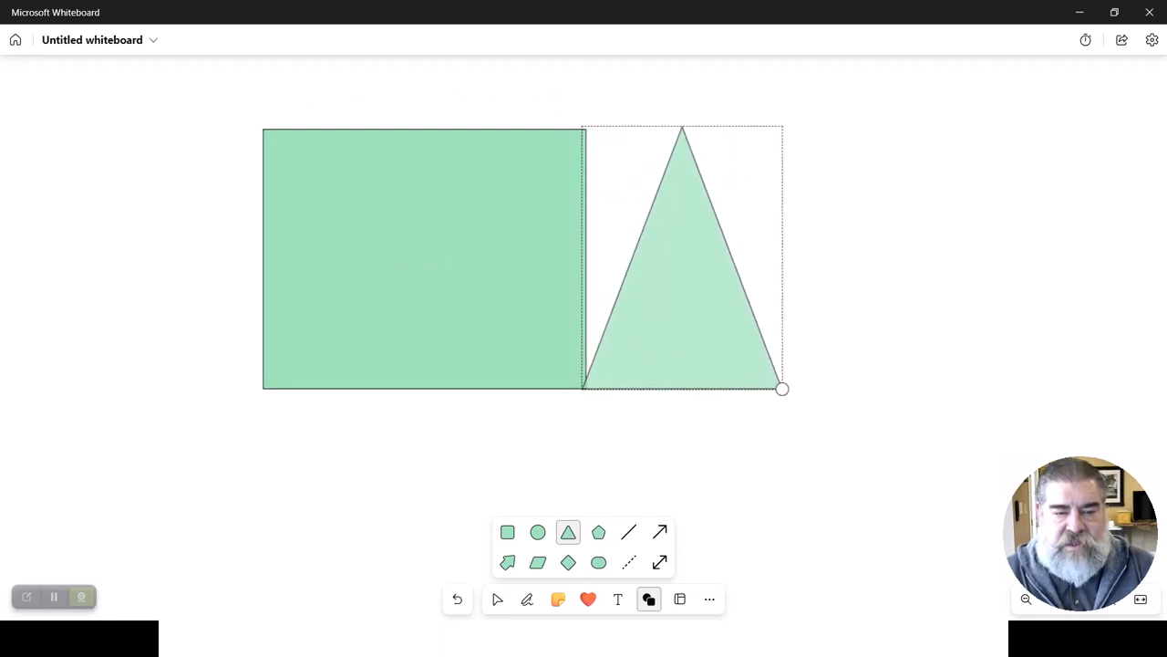
left_click(683, 274)
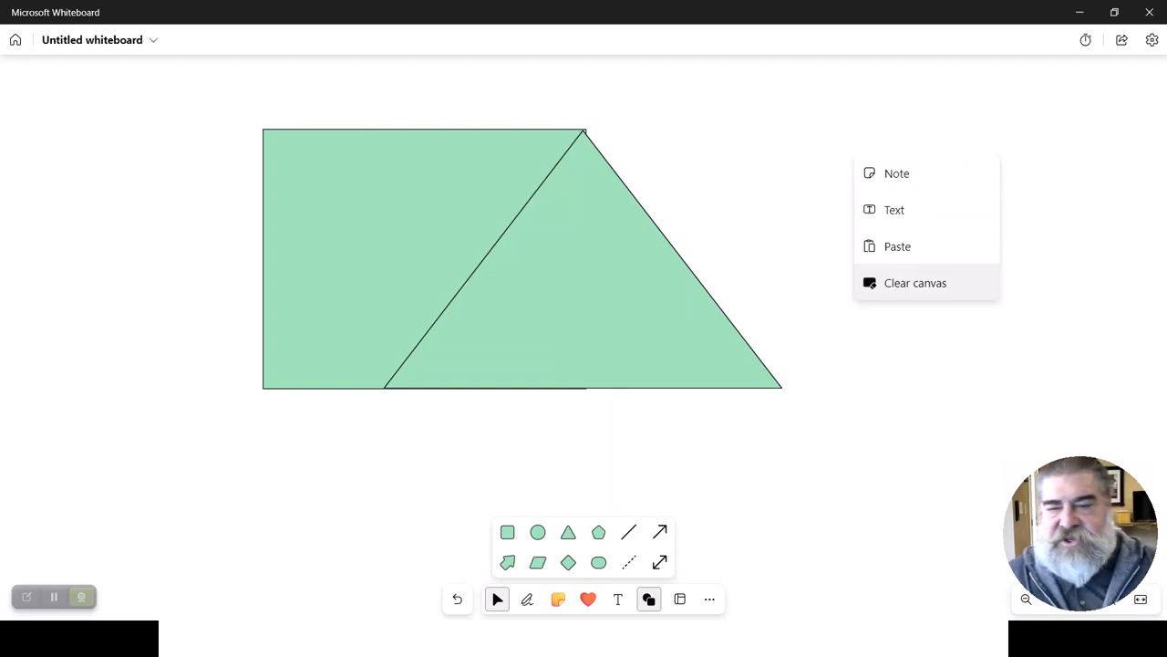
left_click(915, 283)
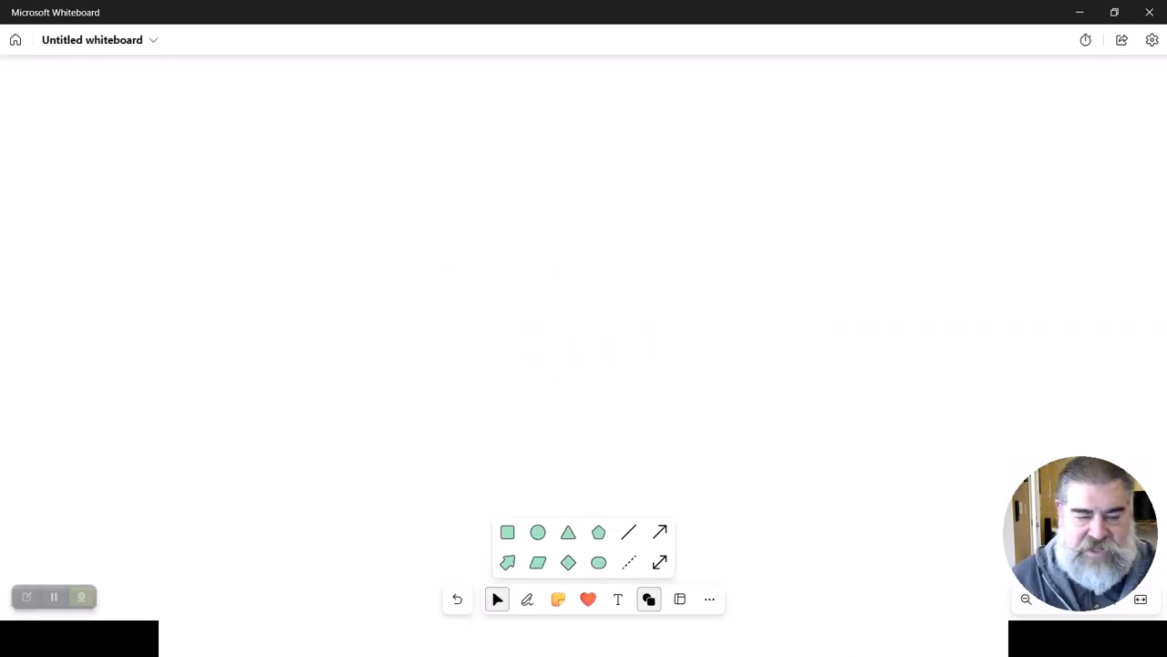
Step: Draw the trapezoid lot in black ink and label its top 400 and left side 250′
left_click(527, 598)
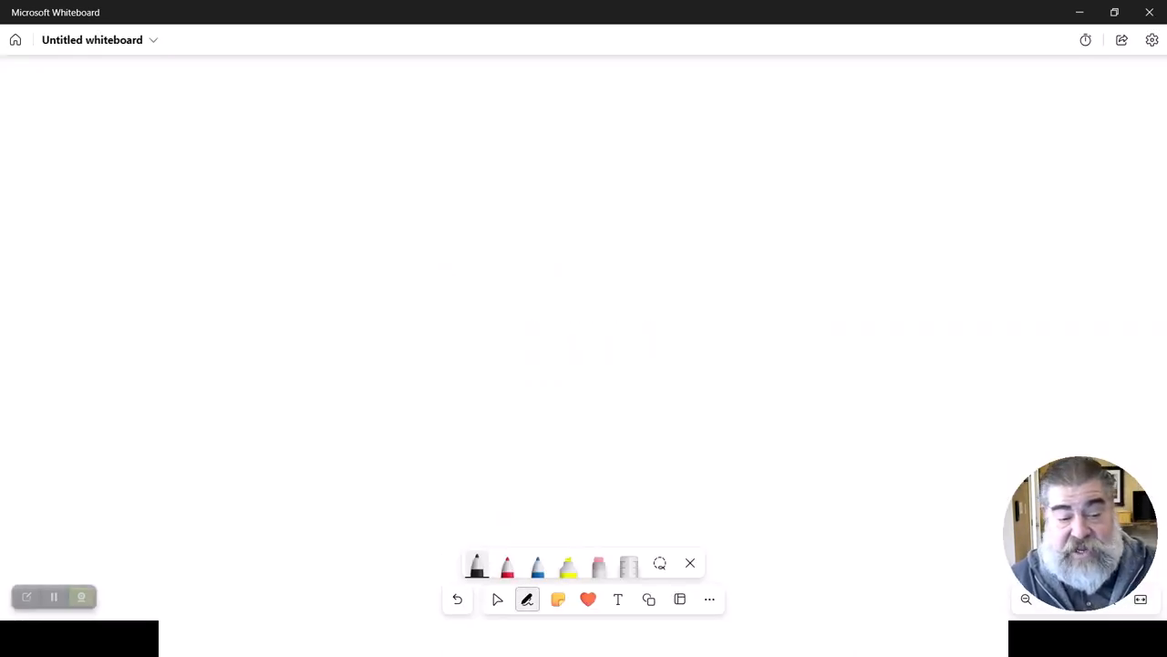
mouse_move(477, 565)
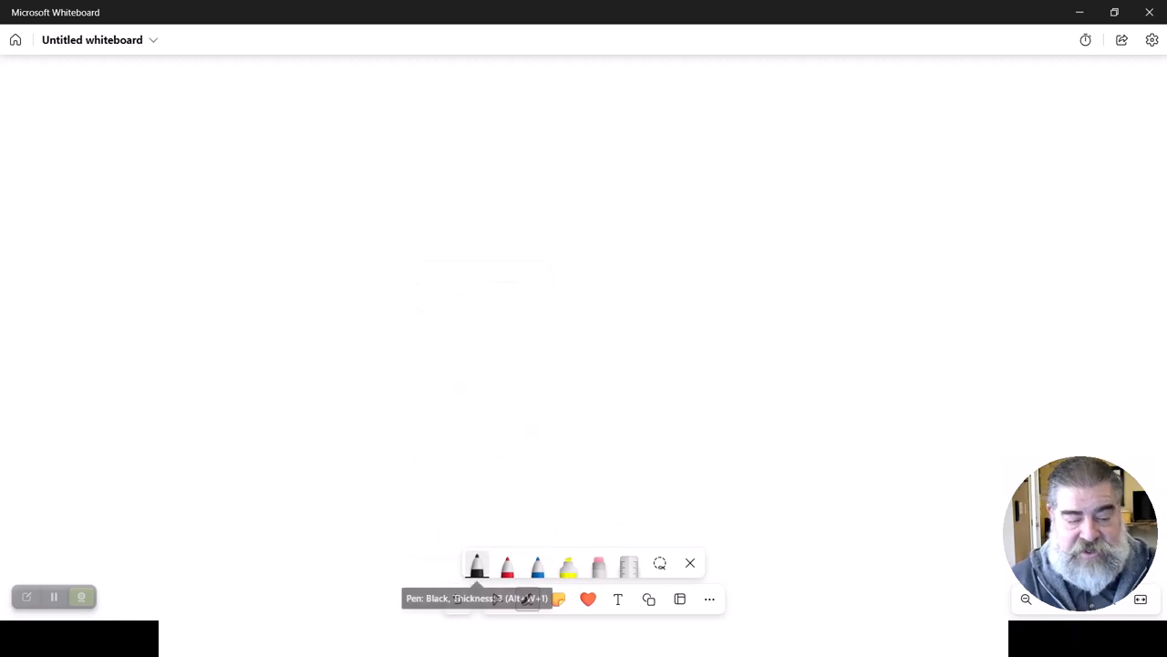
left_click_drag(182, 142, 190, 463)
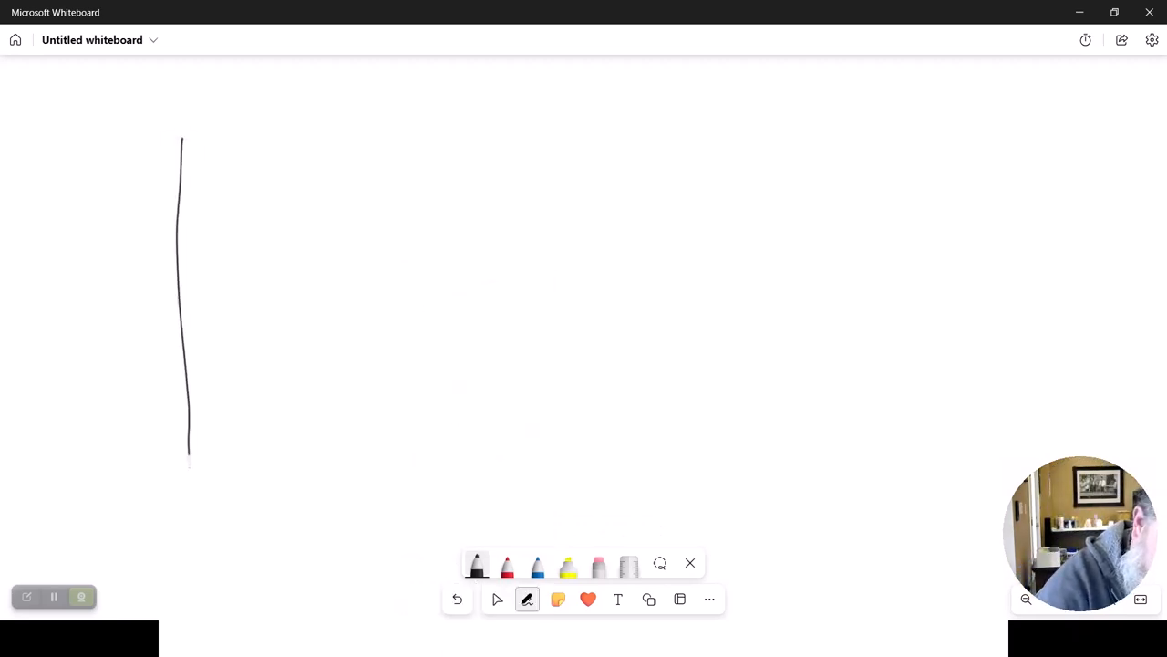
left_click_drag(186, 137, 616, 121)
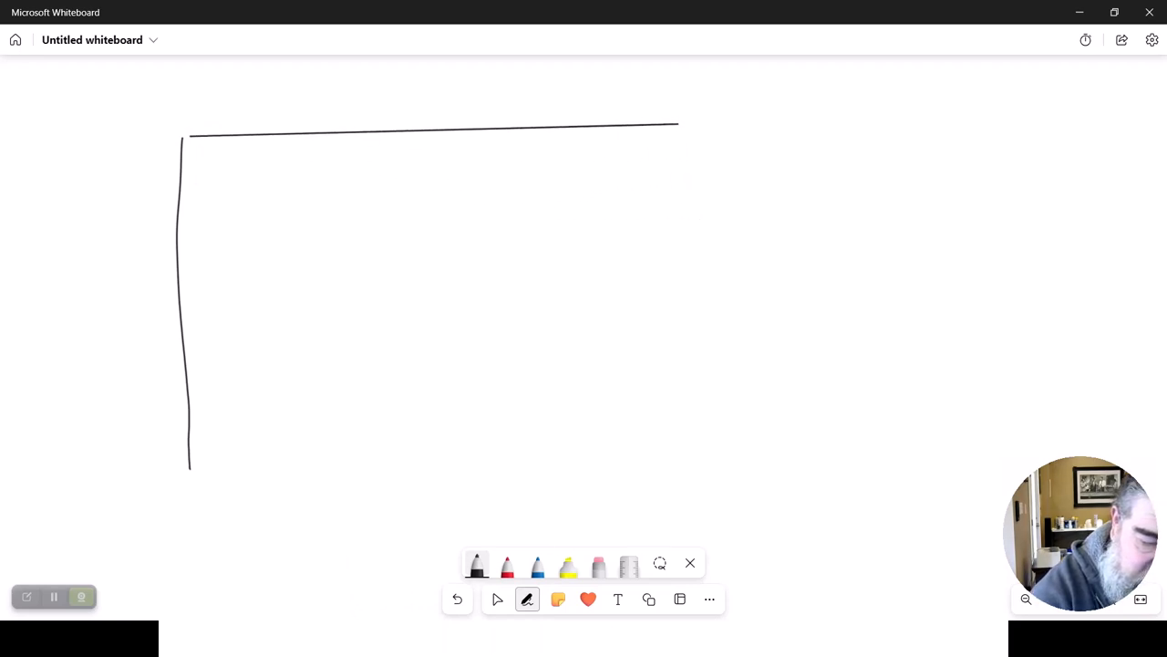
left_click_drag(693, 128, 912, 447)
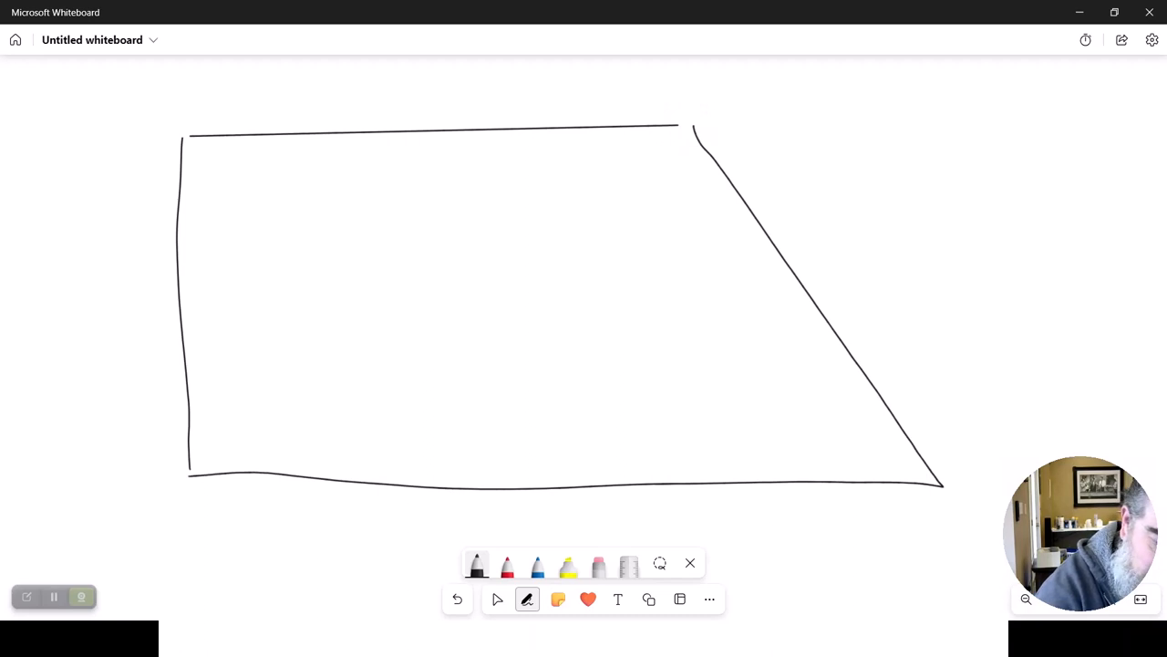
left_click_drag(200, 283, 283, 310)
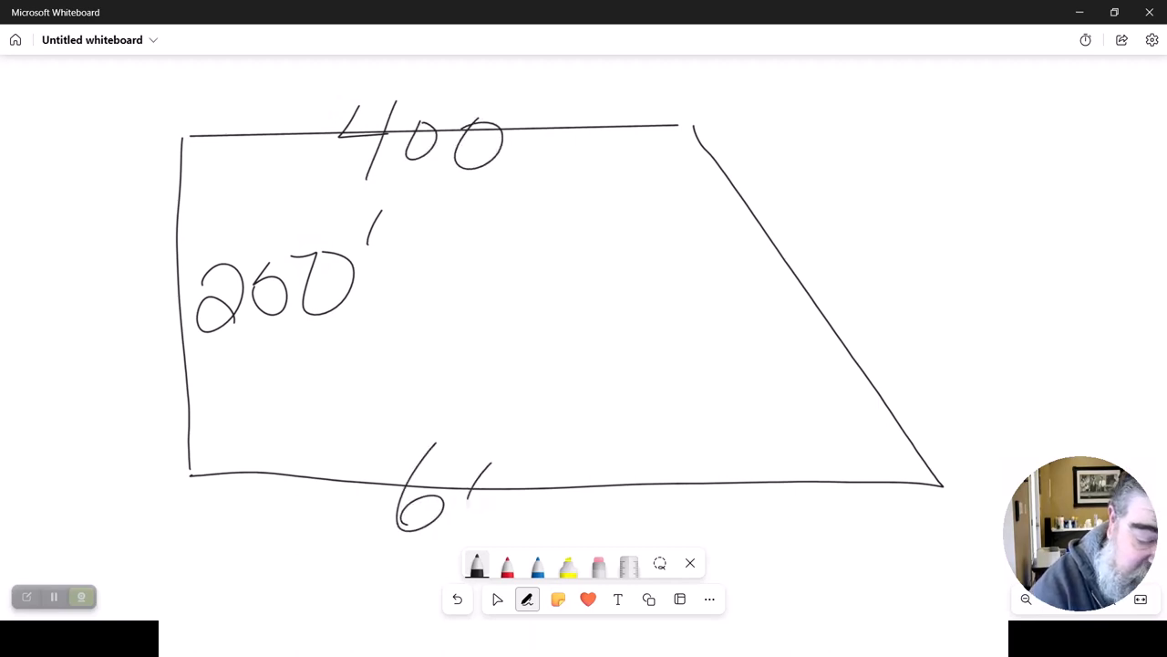
Step: Label the base 600′ and draw a red vertical line splitting off the triangle
left_click_drag(465, 492, 602, 447)
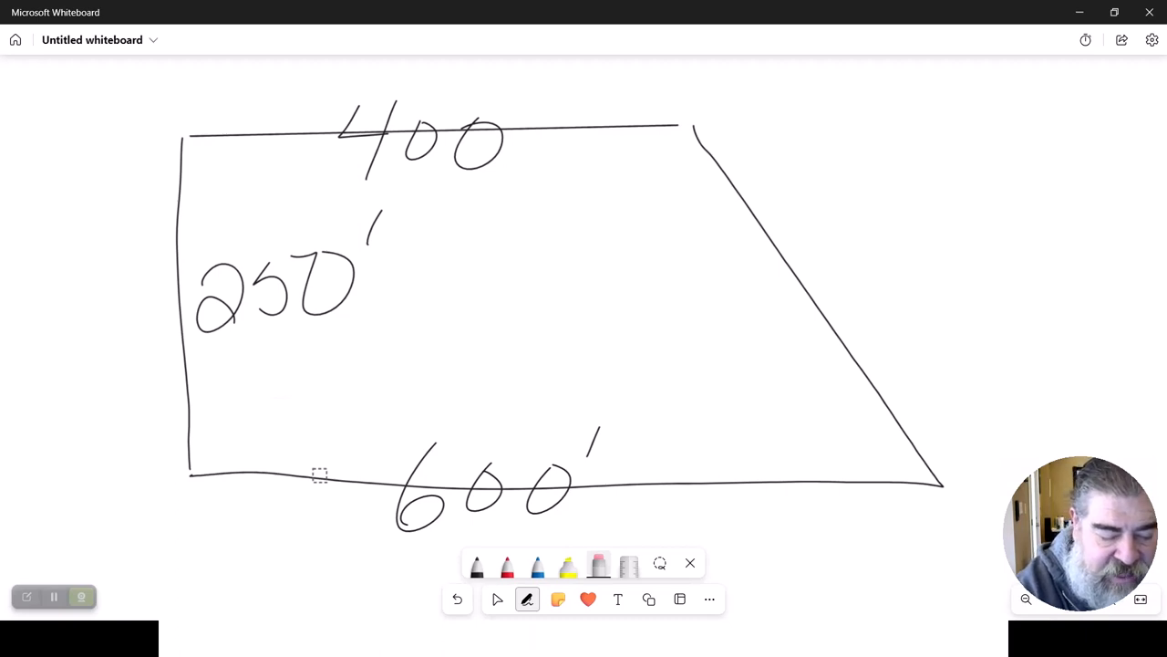
left_click_drag(686, 84, 679, 520)
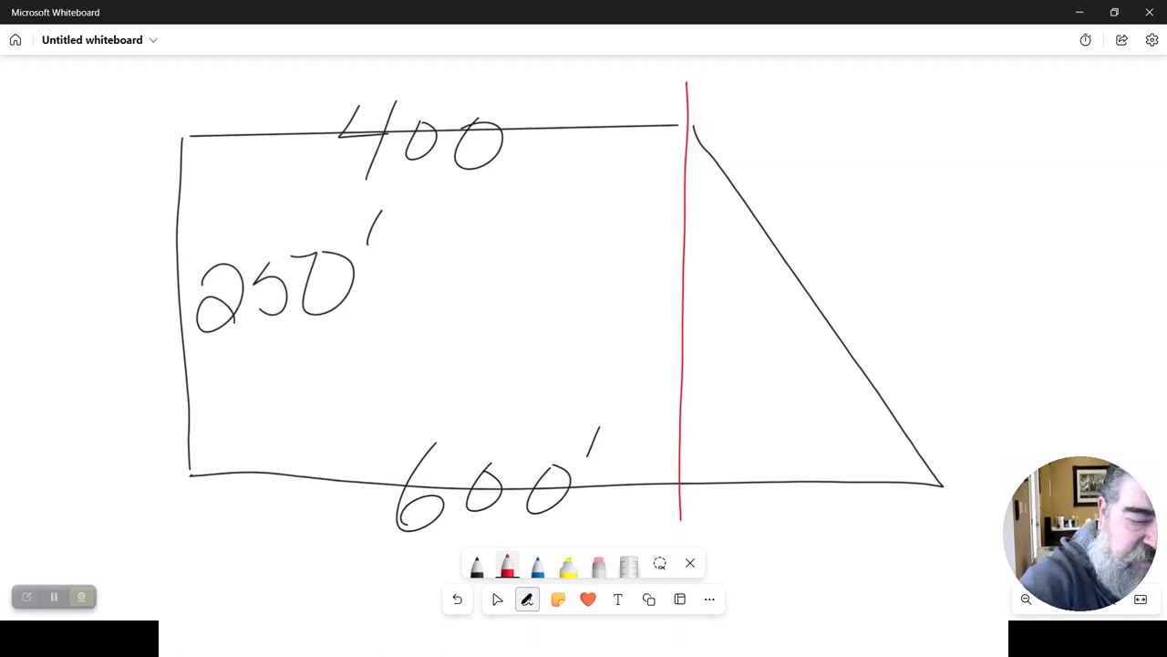
Step: Underline 400 and 250′ in red, circle the triangle, and write ½bh beside it
left_click_drag(361, 208, 527, 201)
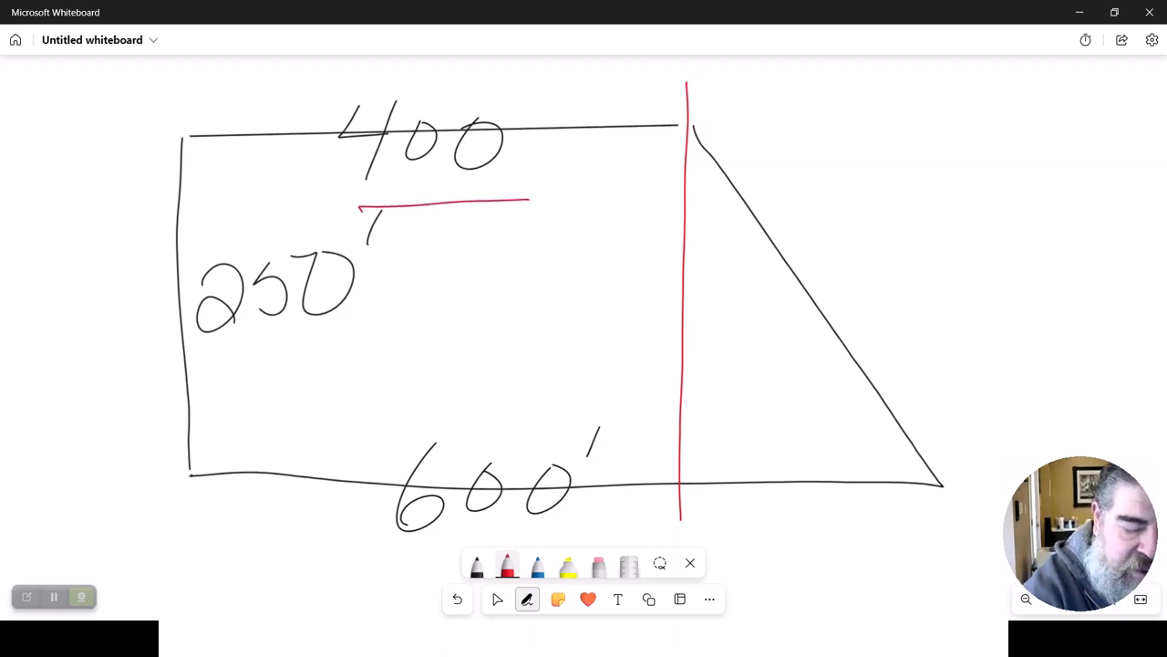
left_click_drag(212, 363, 356, 354)
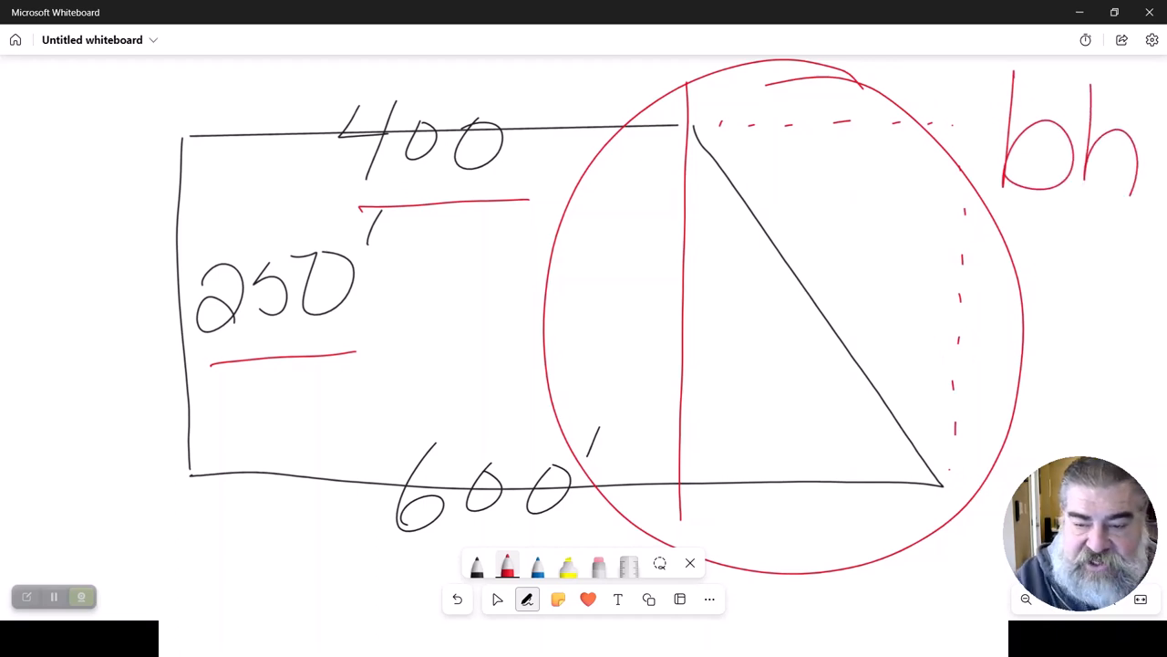
left_click_drag(948, 132, 948, 77)
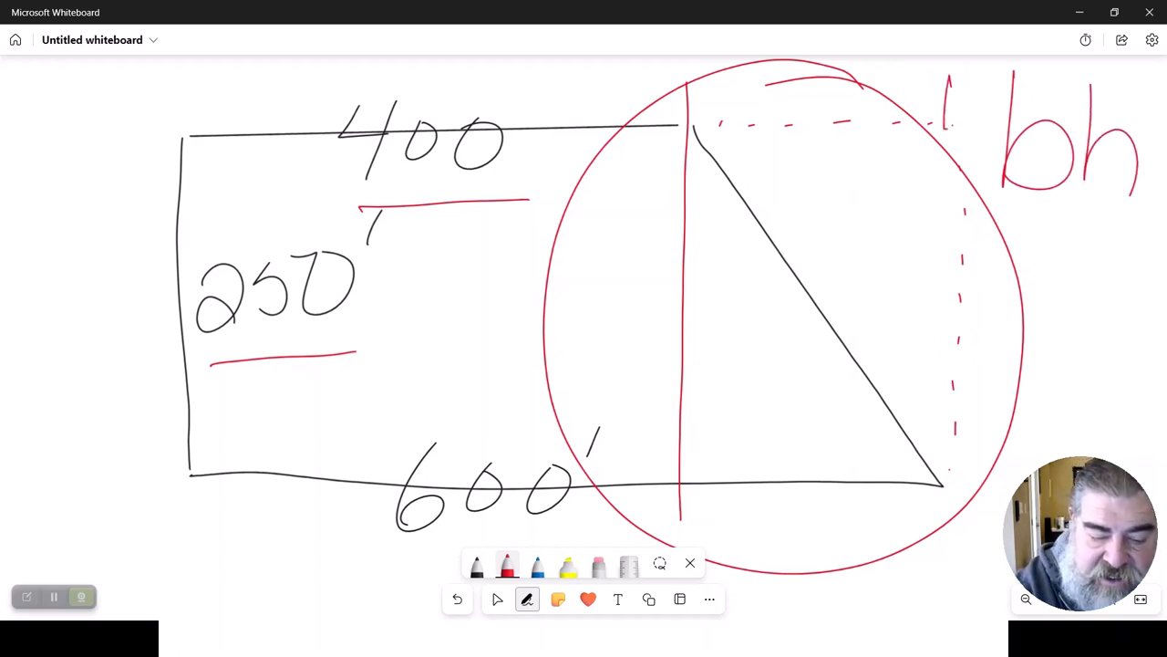
left_click_drag(930, 146, 967, 191)
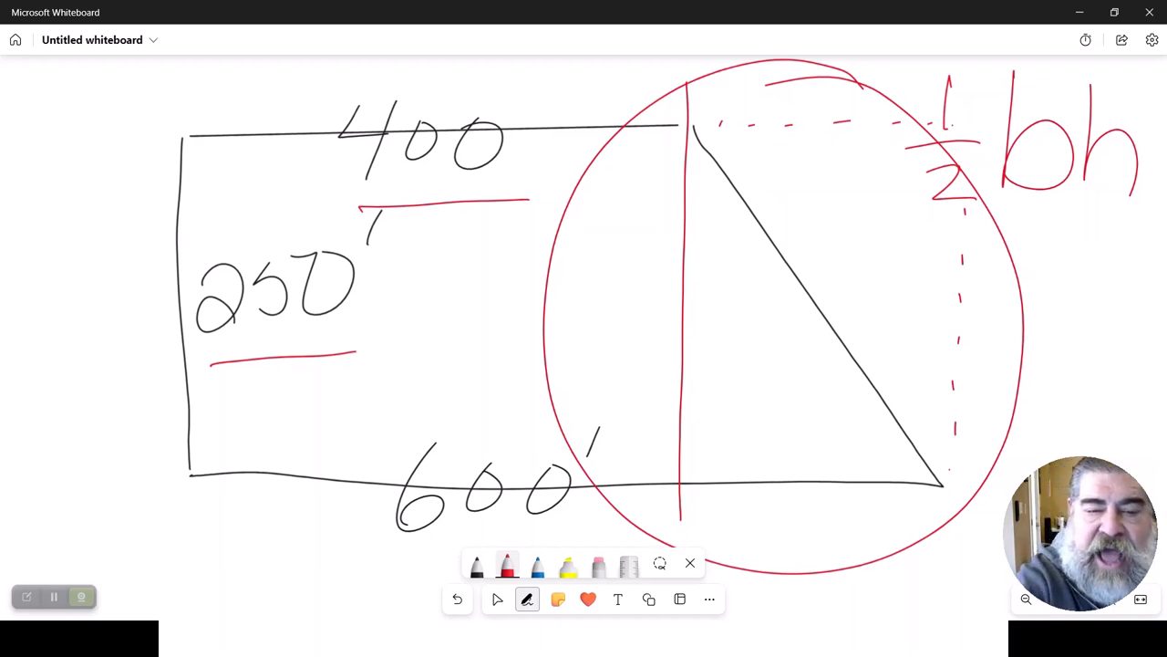
Step: Arrow the 250′ height across to the triangle, write 250 there, and ditto-mark the 400
left_click_drag(569, 324, 679, 317)
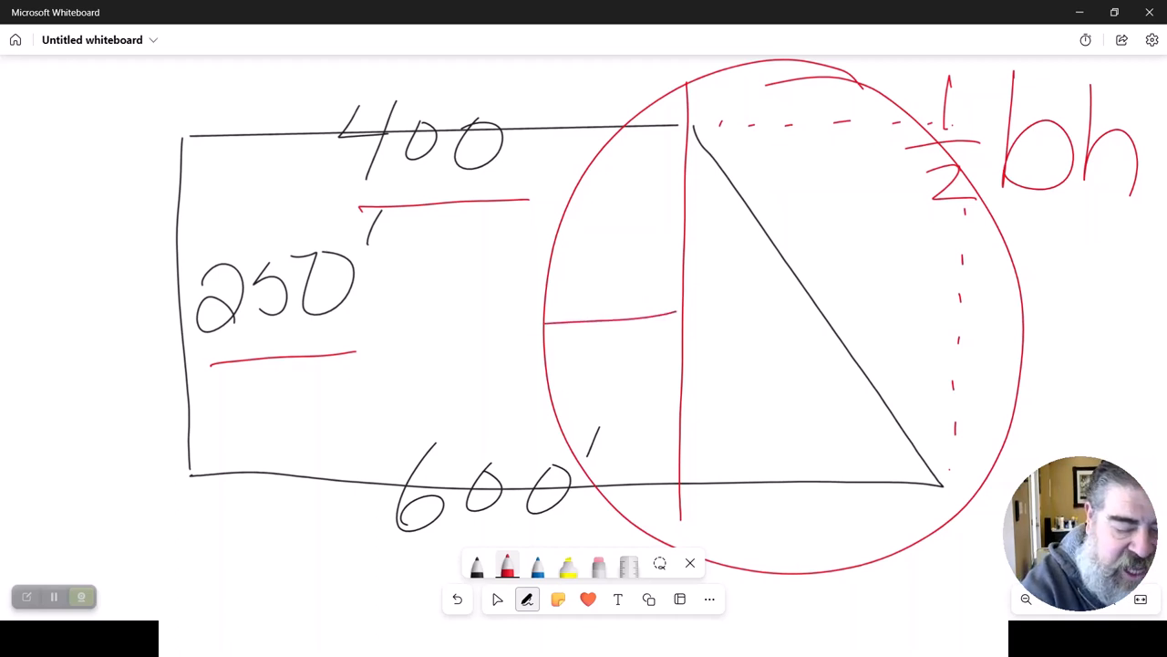
left_click_drag(675, 319, 383, 314)
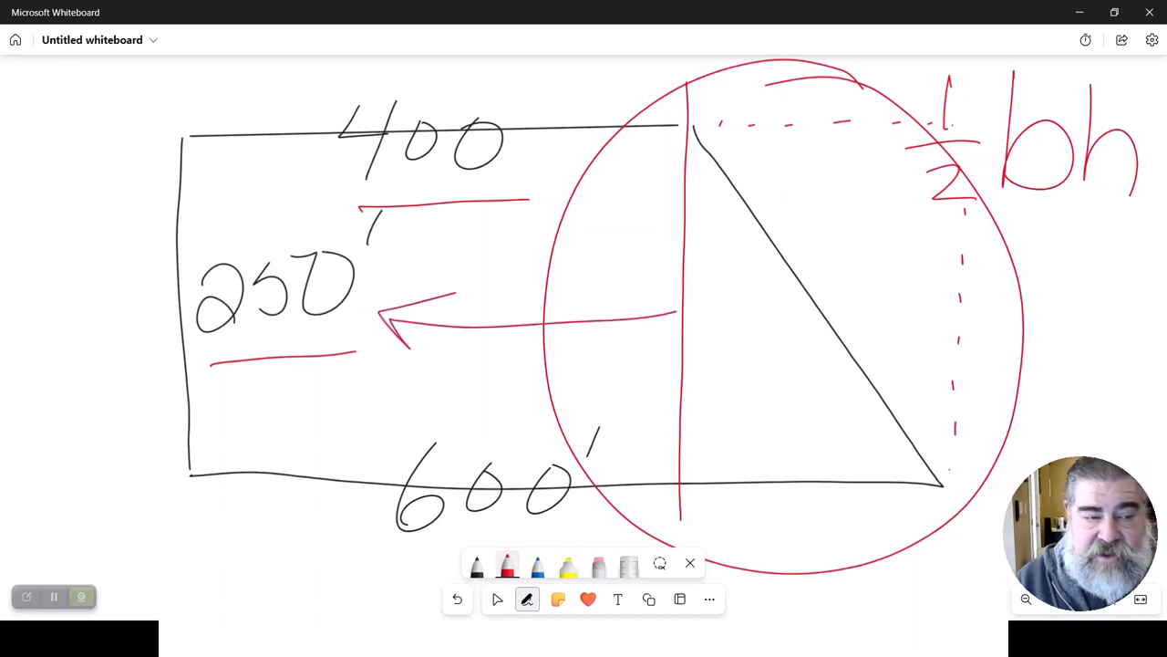
left_click_drag(629, 283, 711, 337)
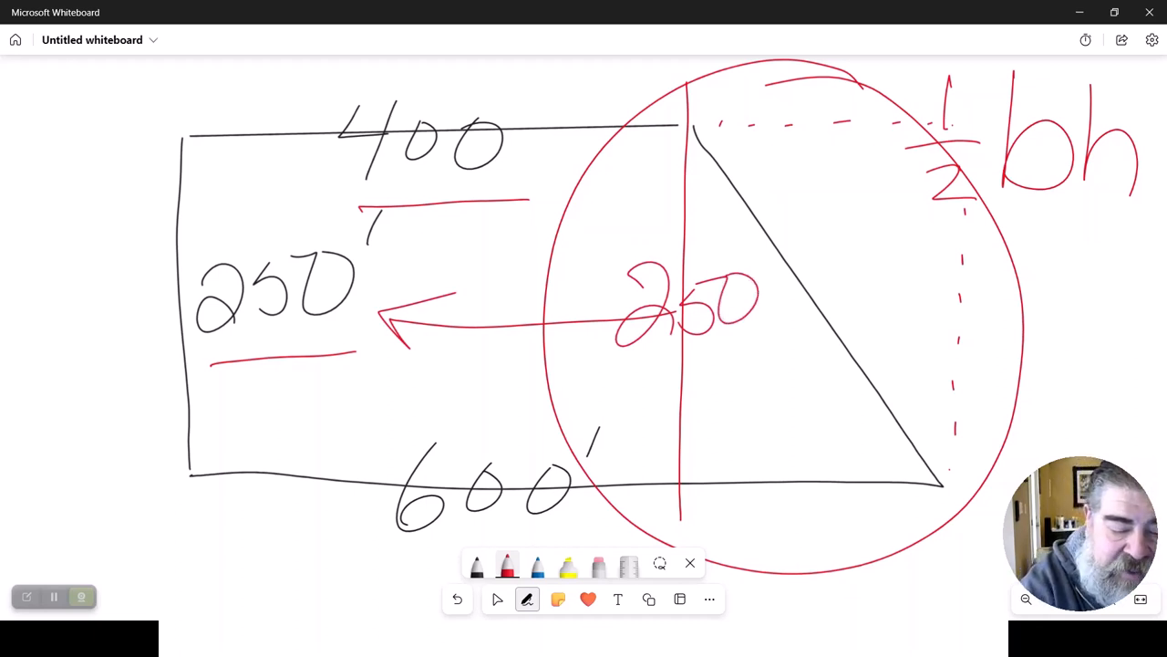
left_click_drag(547, 109, 569, 149)
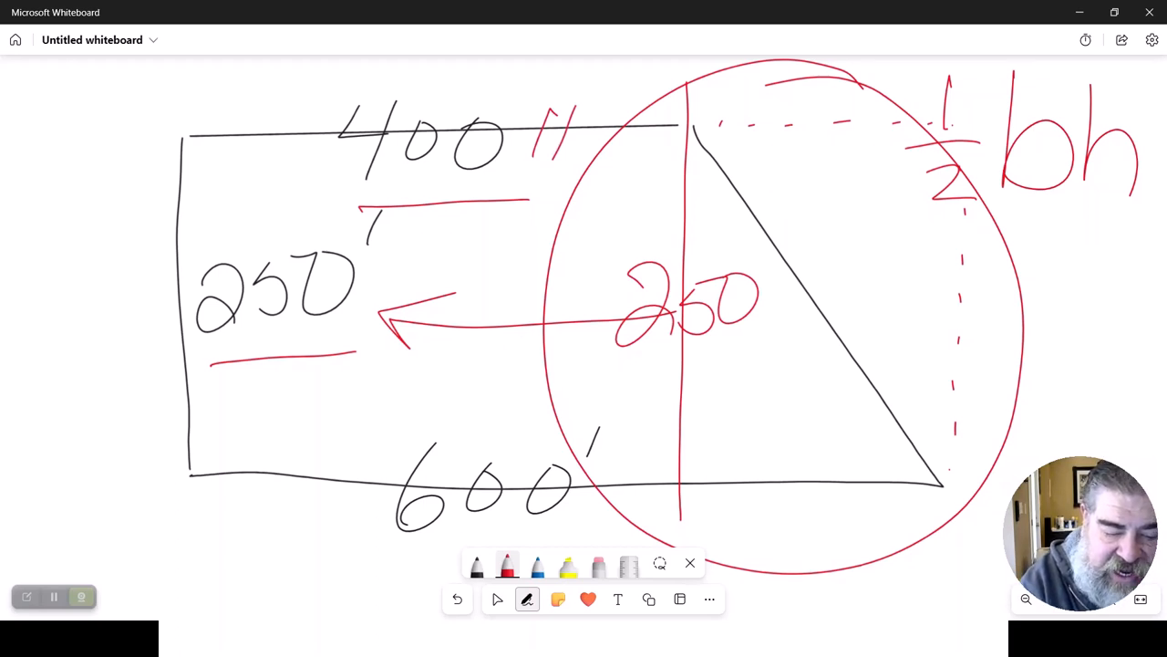
Step: Bracket the 600′ base into 400 and 200 and bring empty space beside the lot into view
left_click_drag(209, 501, 420, 566)
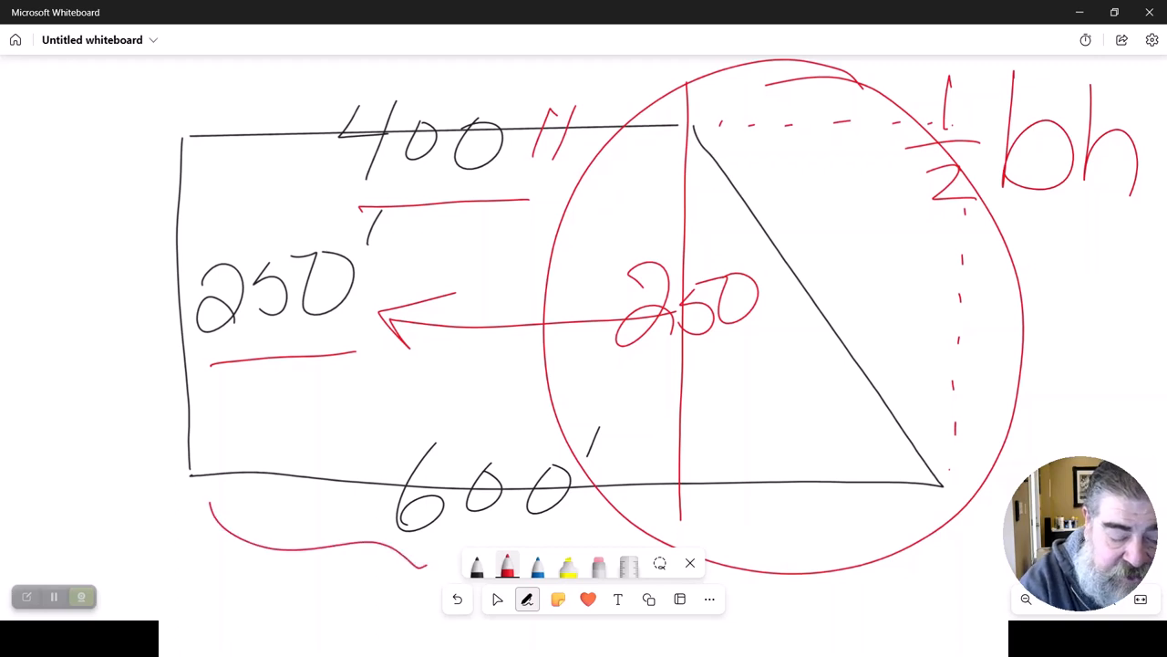
scroll("down", 3)
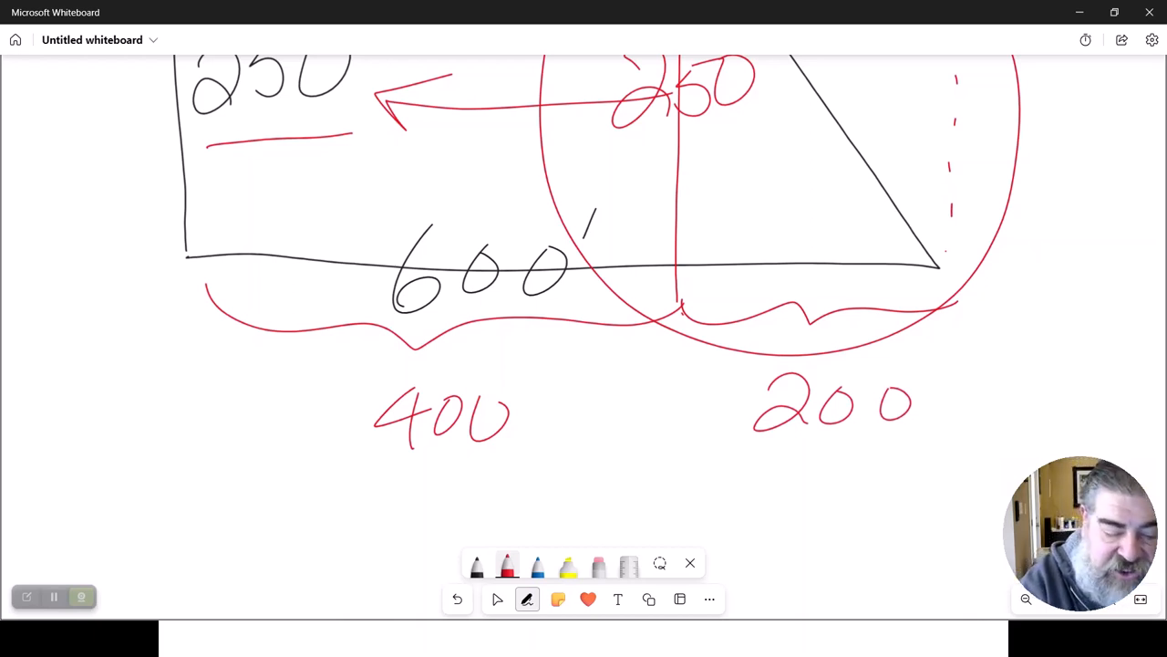
left_click_drag(617, 410, 671, 410)
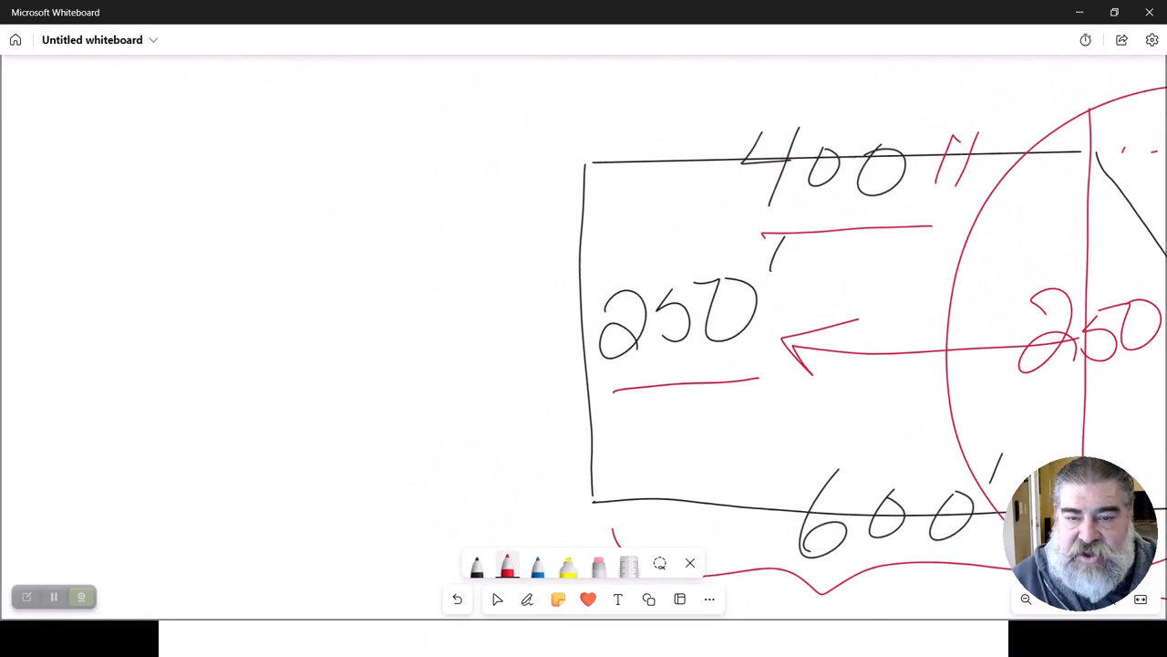
Step: Write 250 × 400 = 100,000 for the rectangle and 250 × 200 = 50,000 beside the triangle
left_click(526, 598)
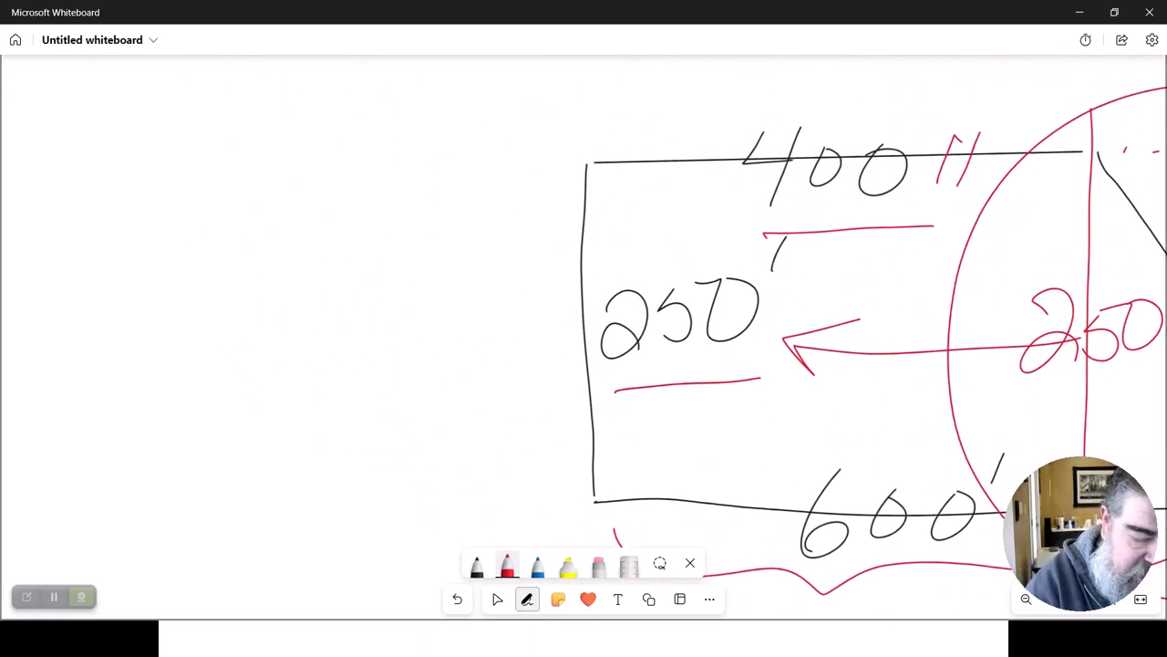
left_click_drag(233, 255, 310, 319)
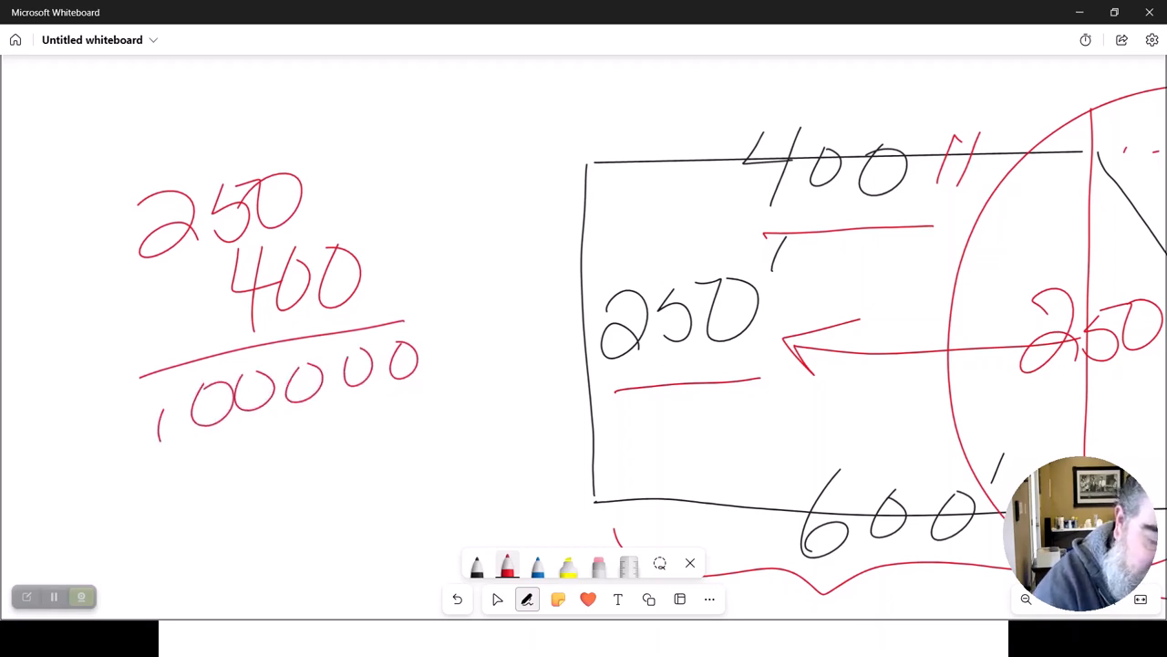
left_click_drag(92, 511, 137, 510)
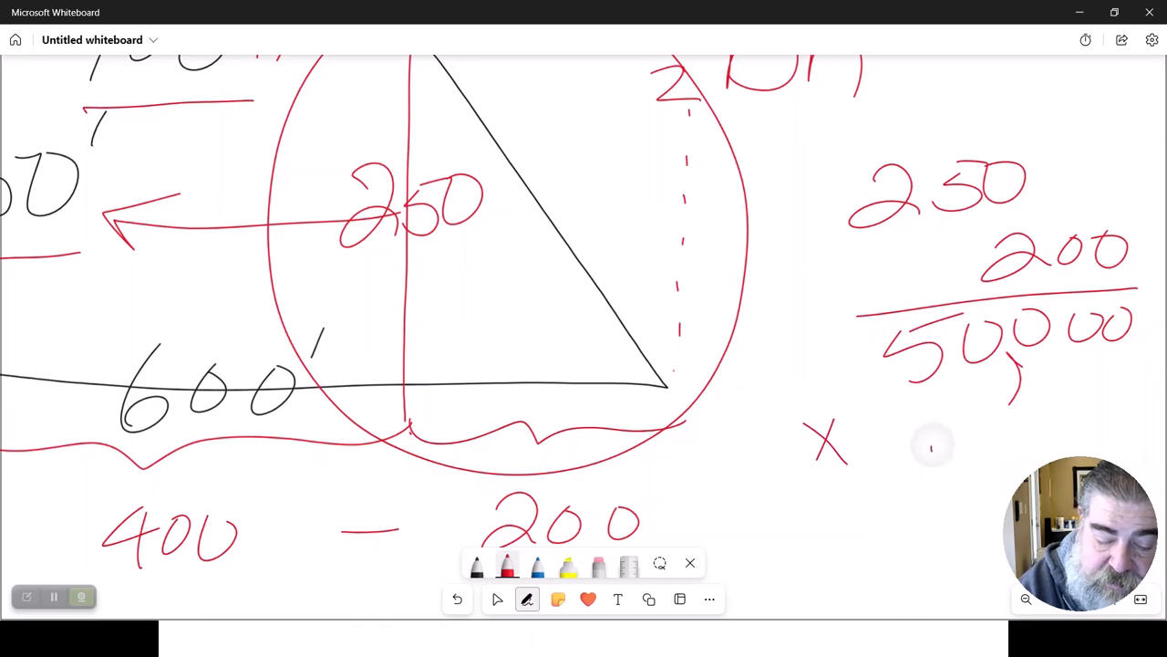
Step: Pan back to the rectangle's 100,000 result and mark a plus sign beneath it
left_click_drag(921, 452, 985, 419)
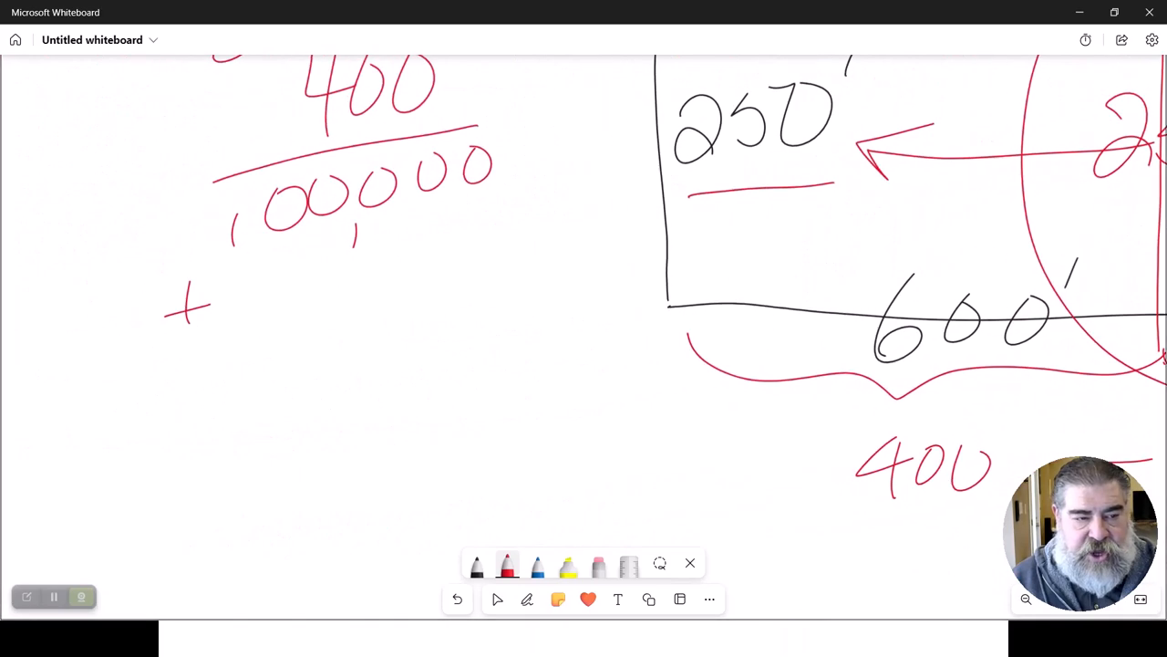
Step: With the pen, arrow the 100,000, add 25,000 below it and write the 125,000 ft² total
left_click(527, 598)
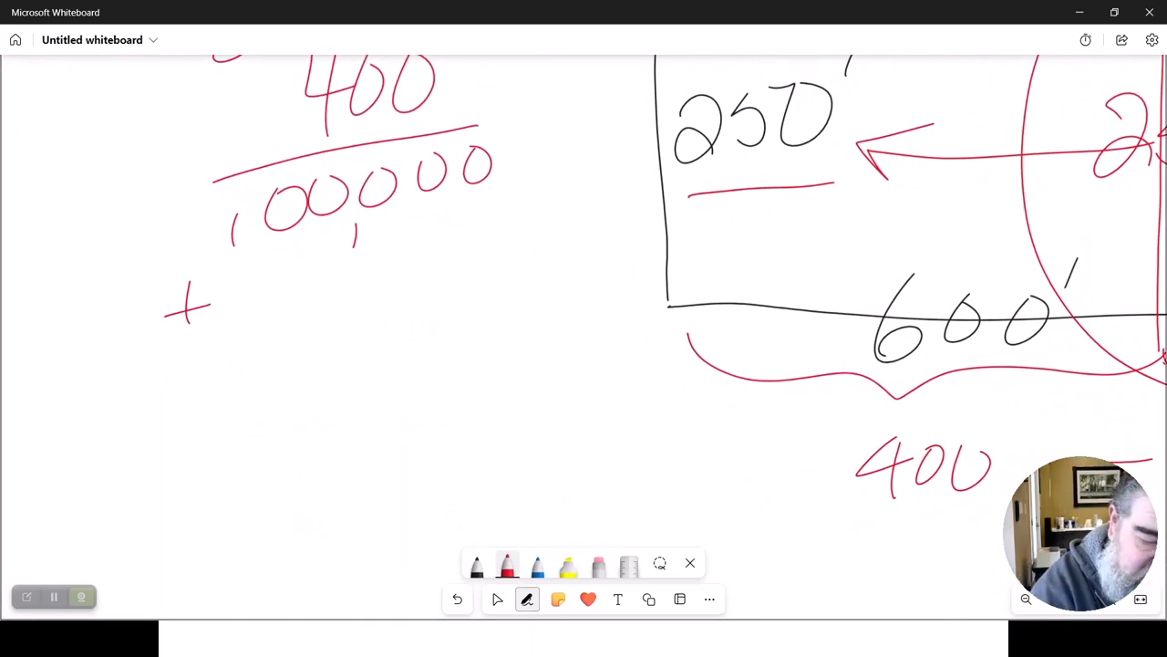
left_click_drag(77, 274, 228, 247)
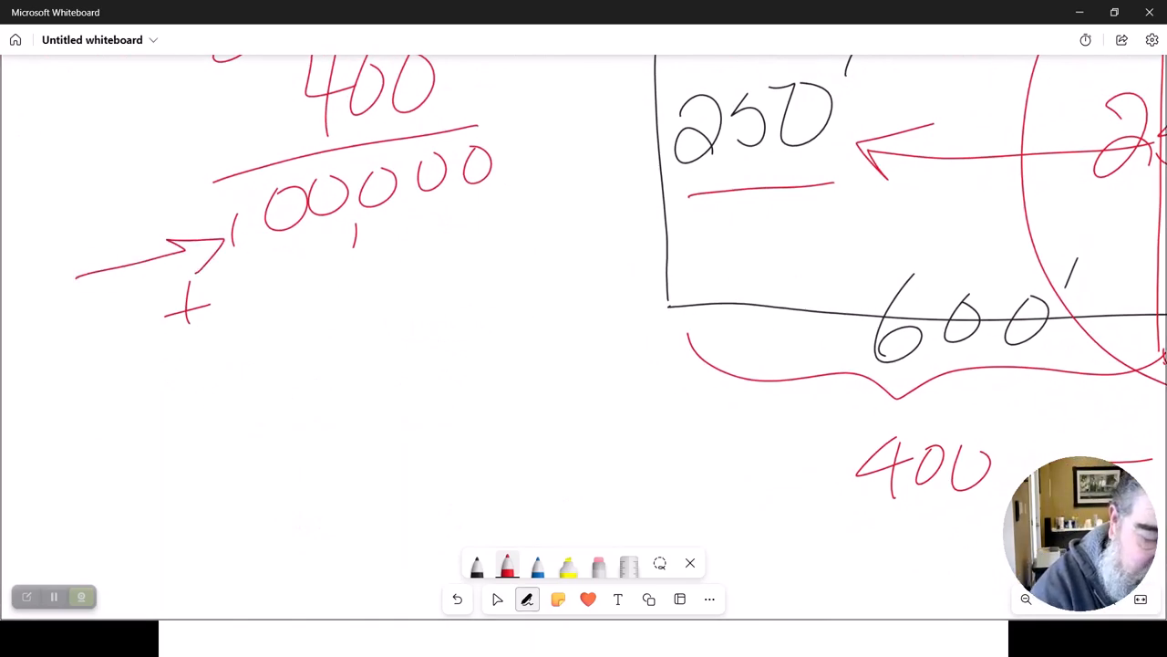
left_click_drag(105, 429, 252, 350)
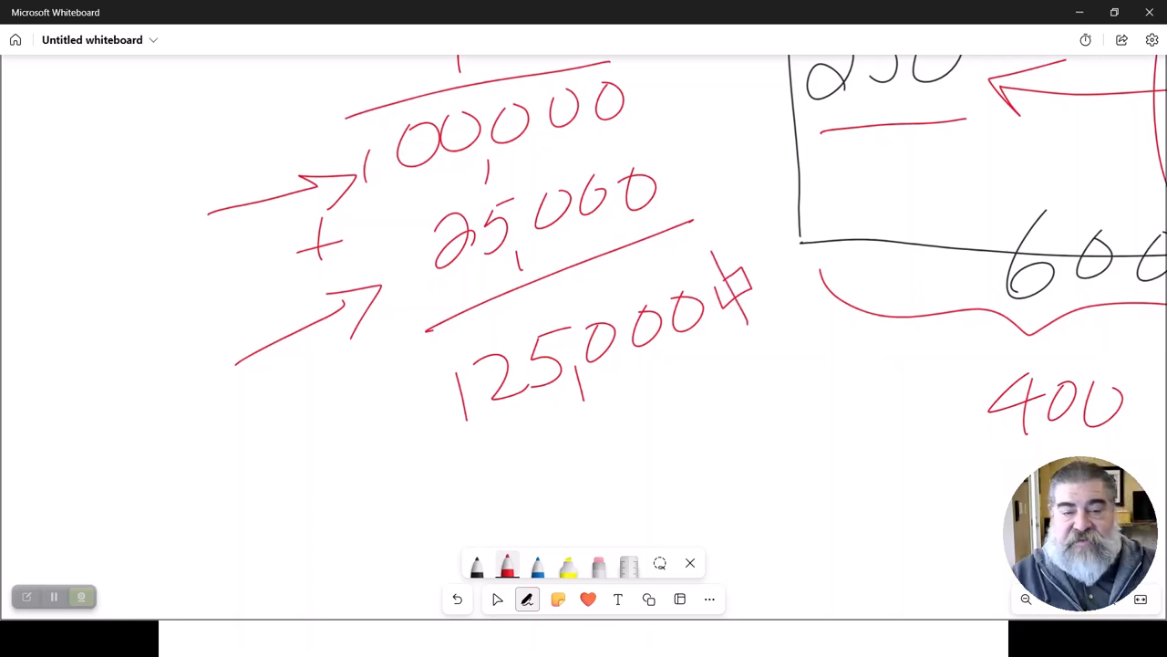
left_click_drag(748, 328, 739, 402)
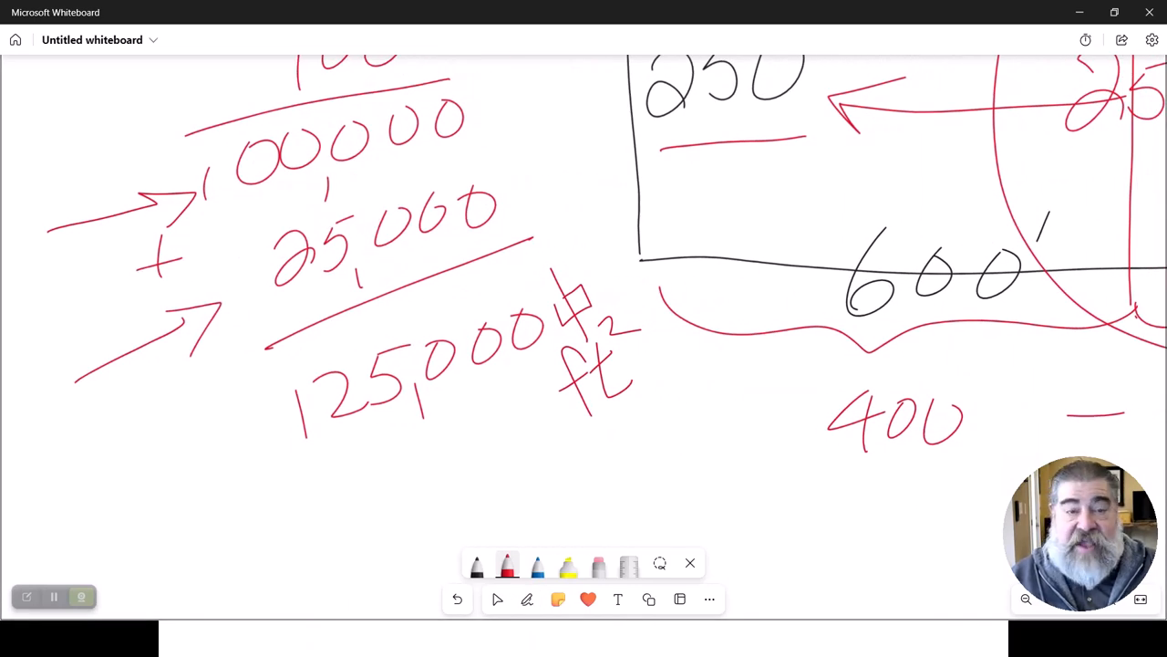
Step: Zoom out so the split lot and both area calculations, including 50,000 × .5 = 25,000, are visible
left_click(528, 598)
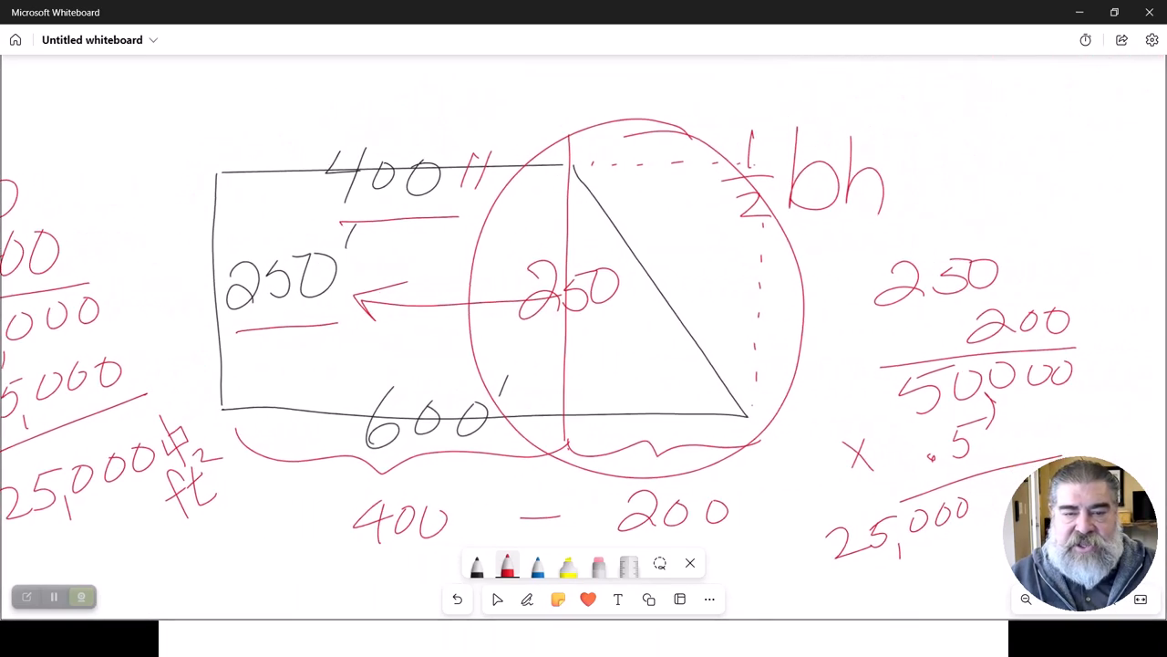
left_click(527, 598)
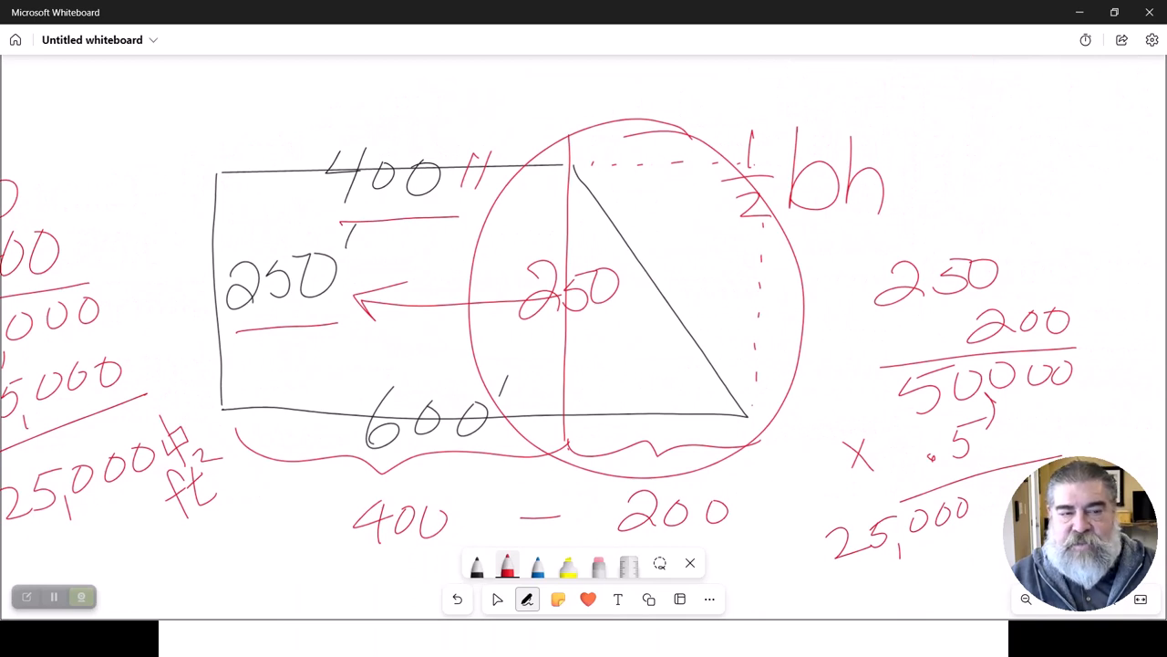